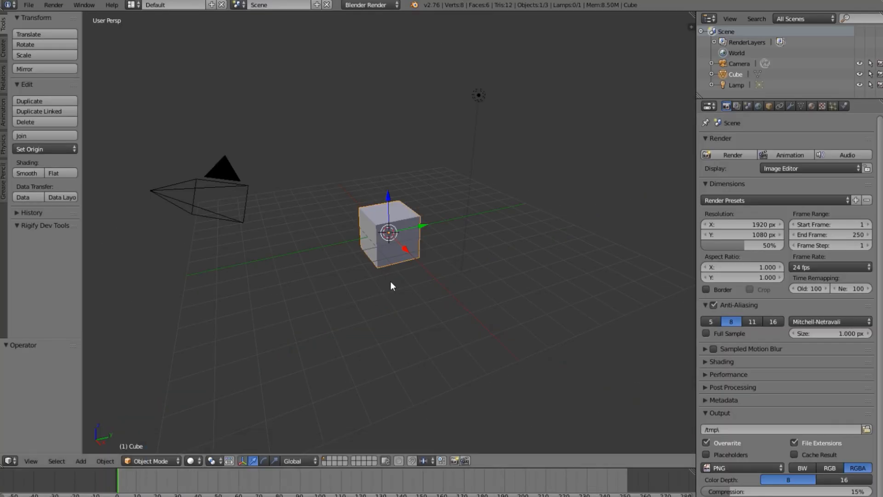
Step: Delete the default cube and add a Sphere Empty at the scene origin
{"action": "left_click_drag", "start_coordinate": [392, 286], "coordinate": [298, 282]}
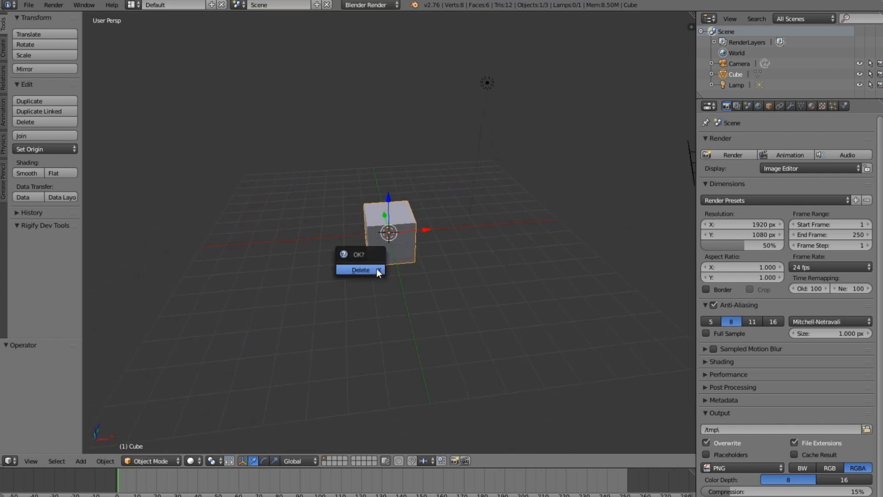
{"action": "left_click", "coordinate": [361, 270]}
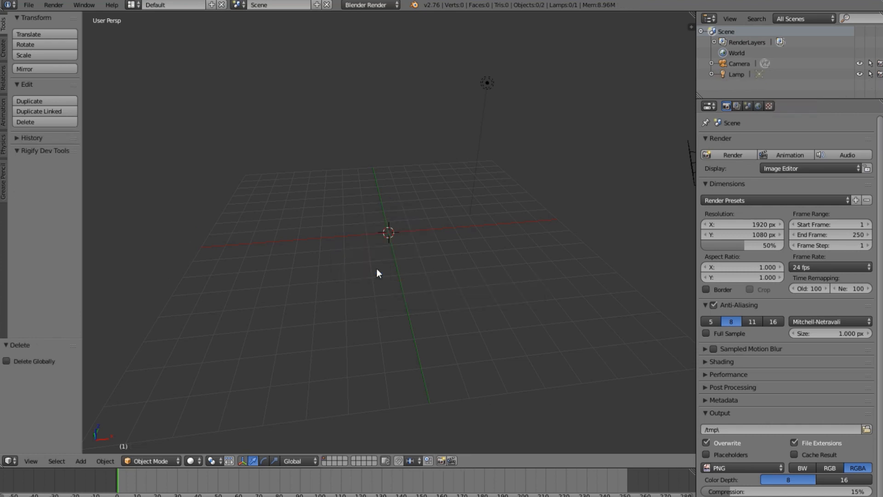
{"action": "left_click", "coordinate": [81, 461]}
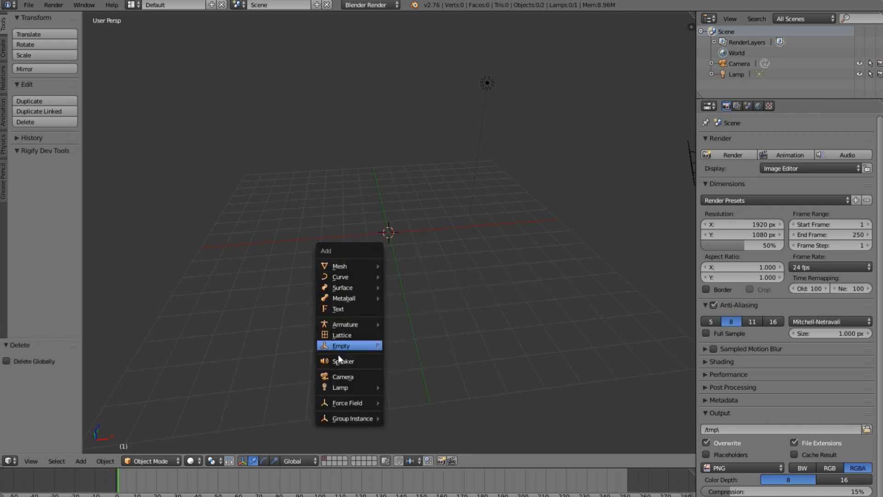
{"action": "mouse_move", "coordinate": [349, 345]}
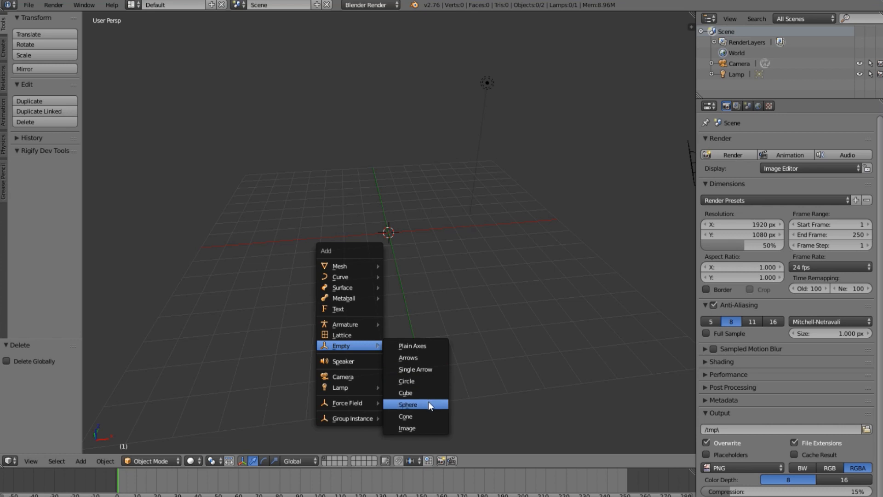
{"action": "left_click", "coordinate": [408, 405]}
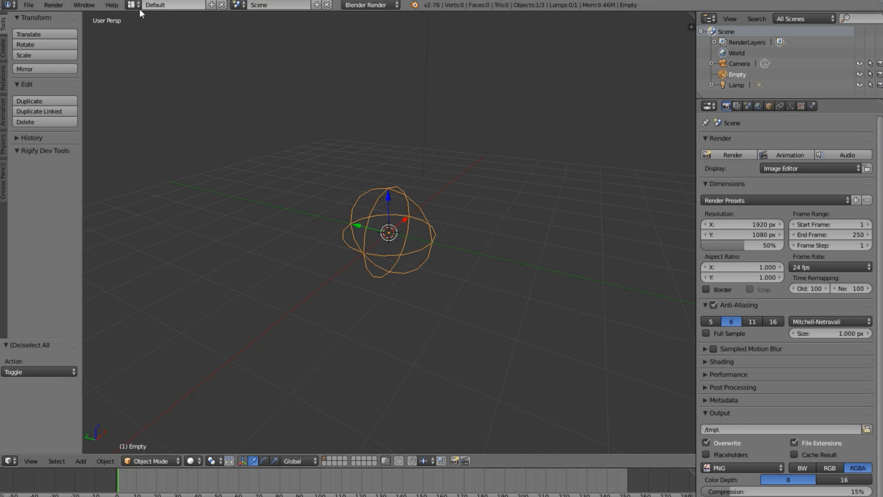
Step: Switch to the Game Logic layout, set Blender Game as renderer, and use perspective view
{"action": "left_click", "coordinate": [129, 5]}
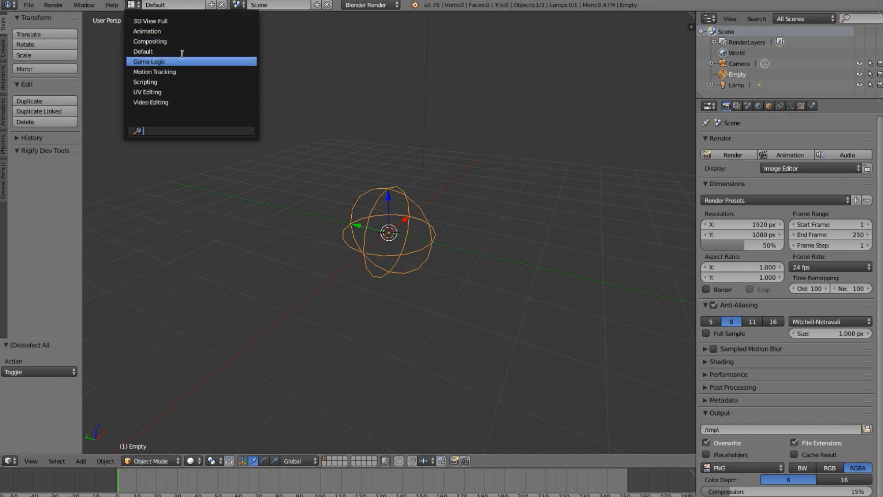
{"action": "left_click", "coordinate": [148, 61]}
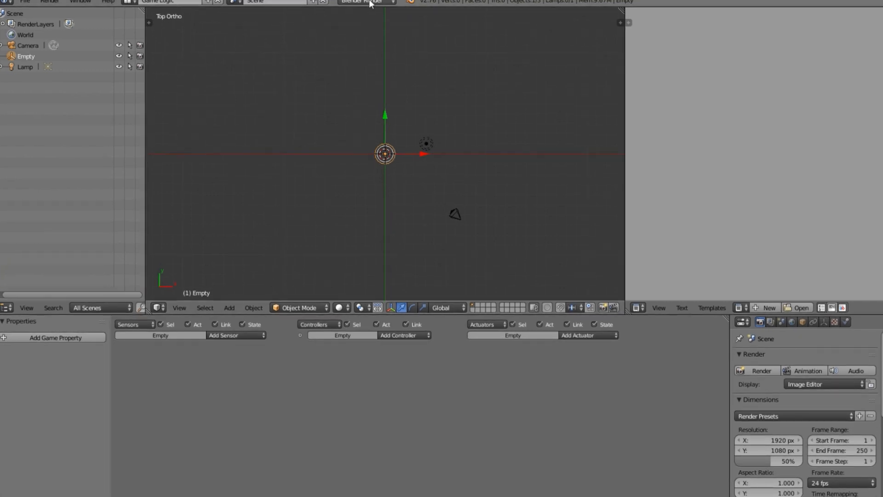
{"action": "left_click", "coordinate": [370, 1]}
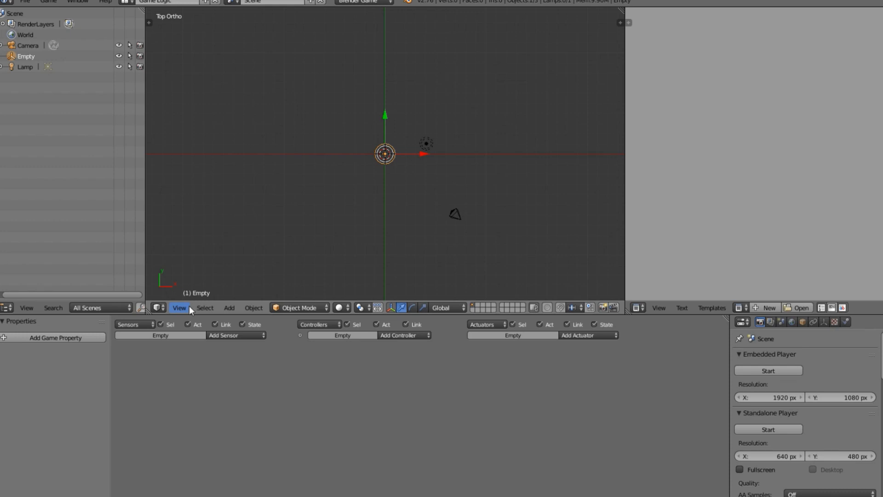
{"action": "mouse_move", "coordinate": [351, 172]}
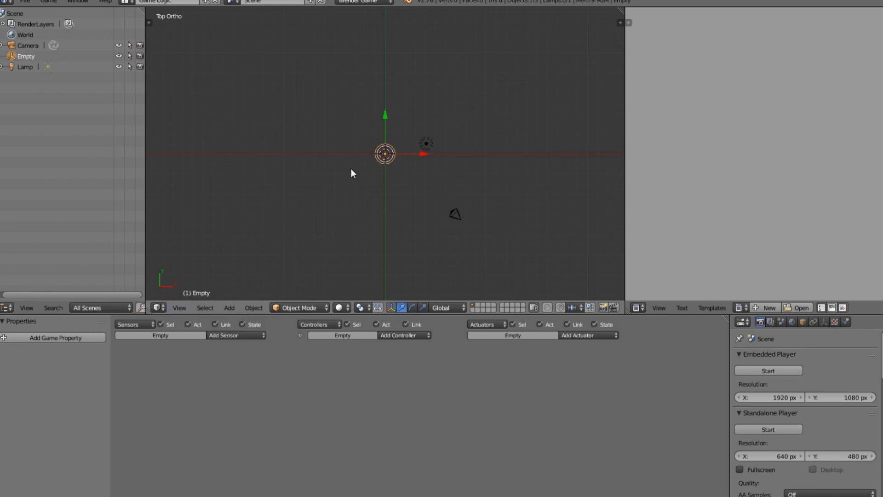
{"action": "left_click", "coordinate": [179, 307]}
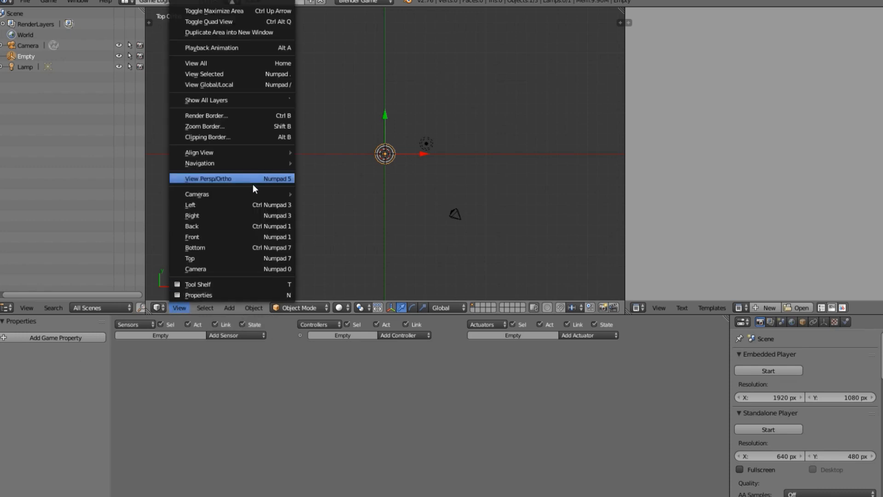
{"action": "left_click", "coordinate": [209, 179]}
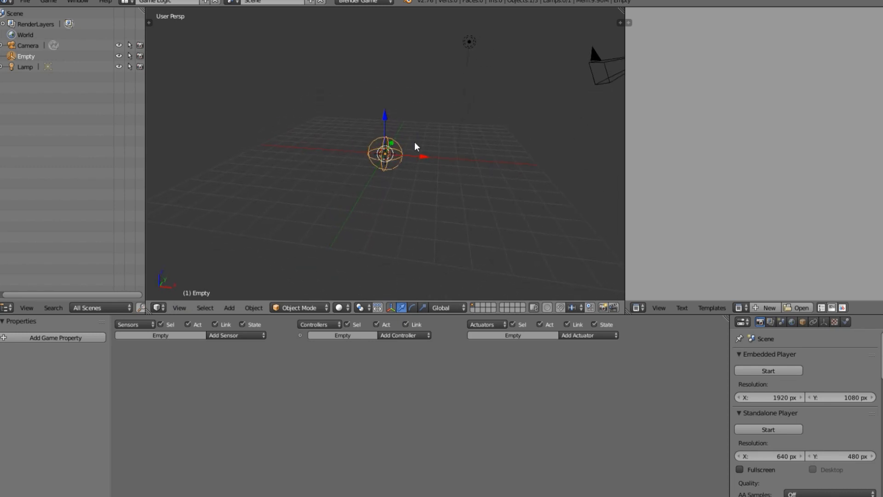
{"action": "mouse_move", "coordinate": [259, 341]}
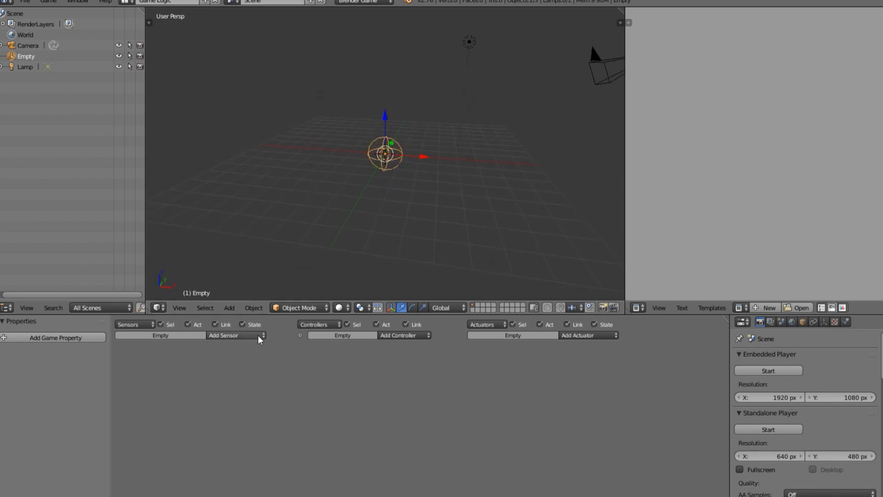
Step: Add a Delay sensor, And controller and Property actuator, setting the actuator to Add
{"action": "left_click", "coordinate": [234, 335]}
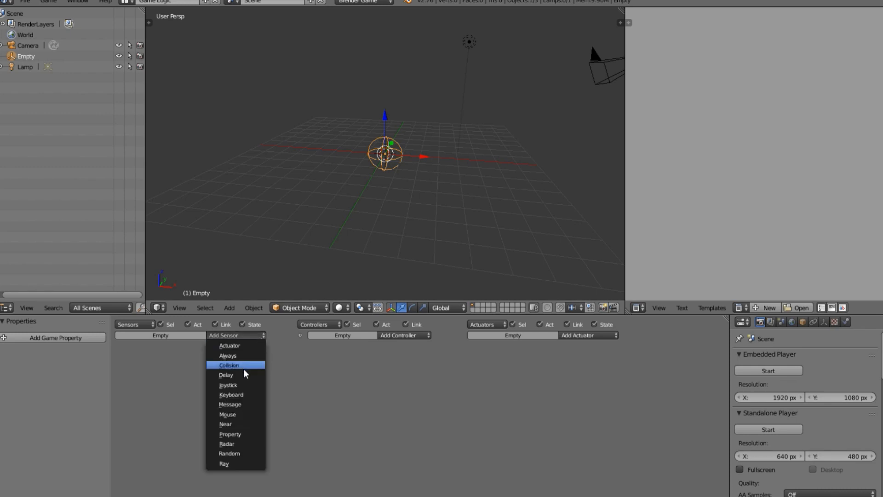
{"action": "mouse_move", "coordinate": [241, 355]}
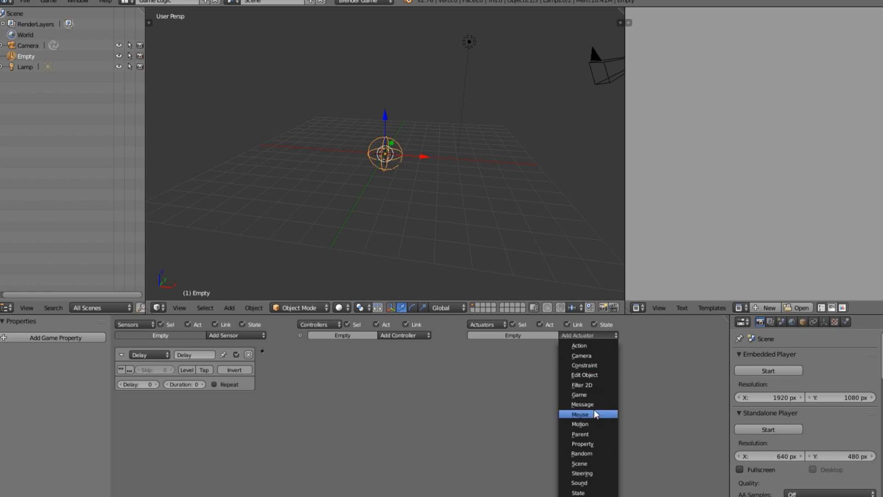
{"action": "left_click", "coordinate": [582, 443]}
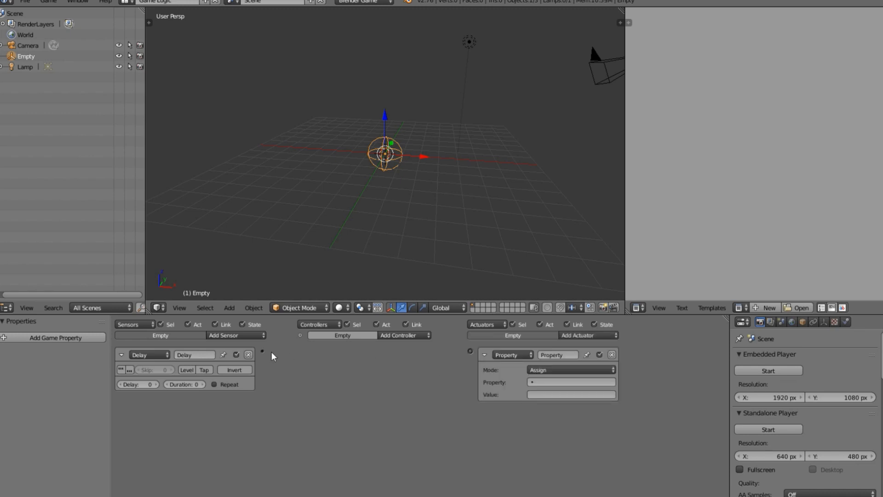
{"action": "left_click", "coordinate": [398, 335]}
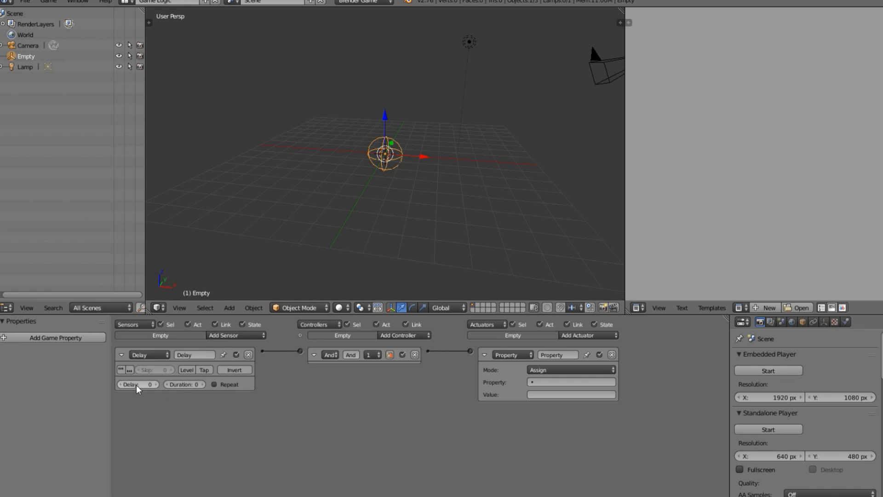
{"action": "mouse_move", "coordinate": [547, 368]}
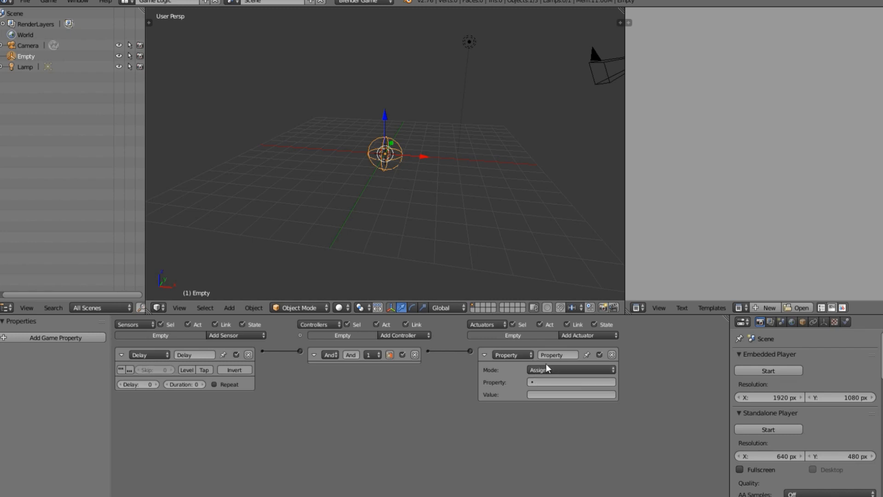
{"action": "left_click", "coordinate": [571, 370]}
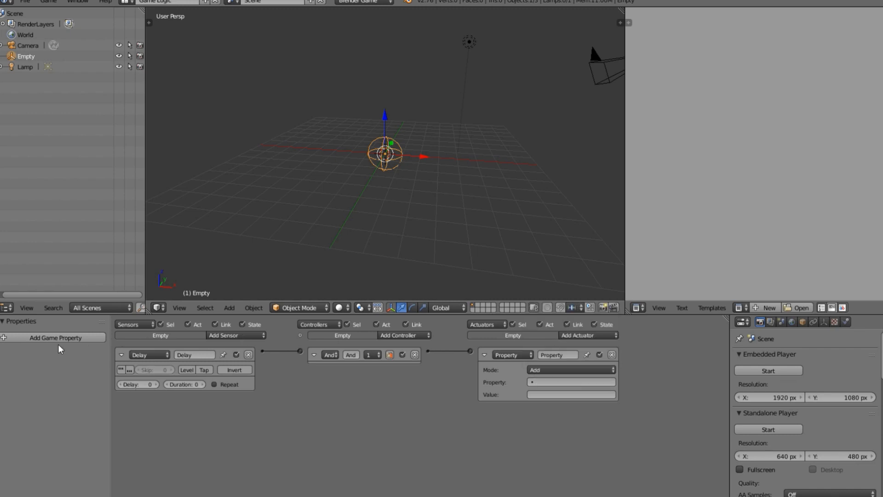
Step: Add a Timer-type game property named Timer and enable Show Debug Properties
{"action": "left_click", "coordinate": [55, 338]}
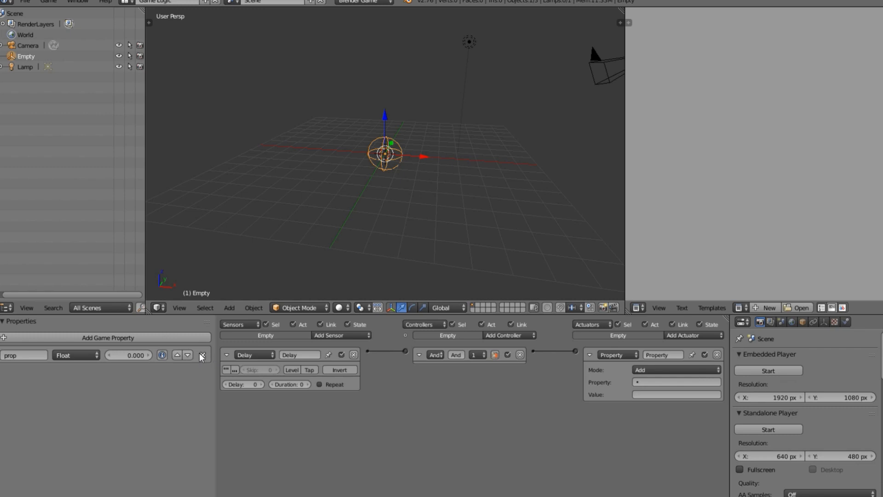
{"action": "left_click", "coordinate": [23, 354]}
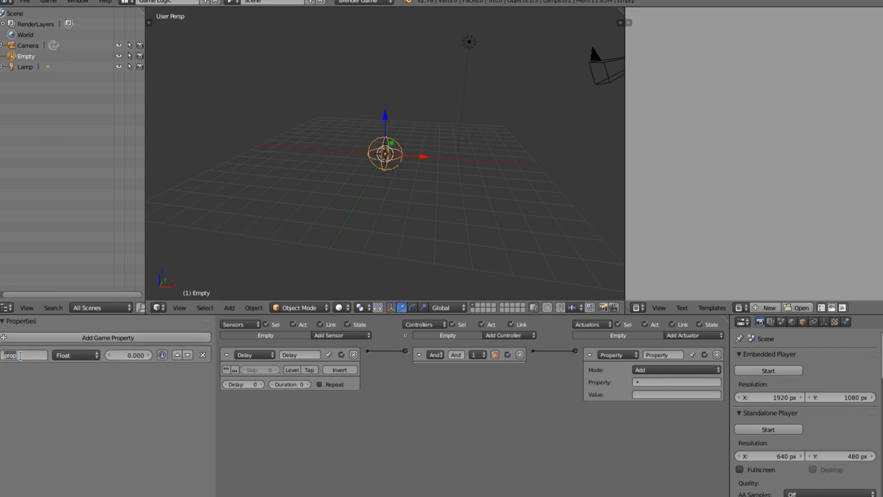
{"action": "type", "text": "Timer"}
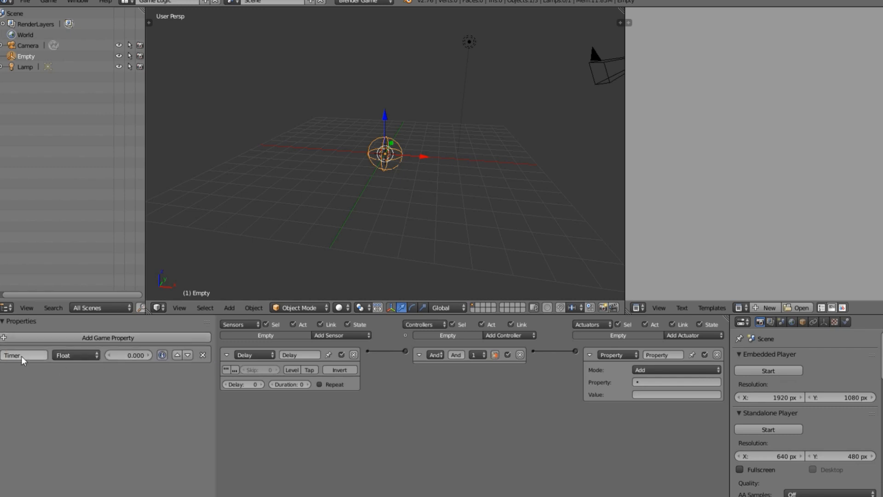
{"action": "left_click", "coordinate": [76, 356]}
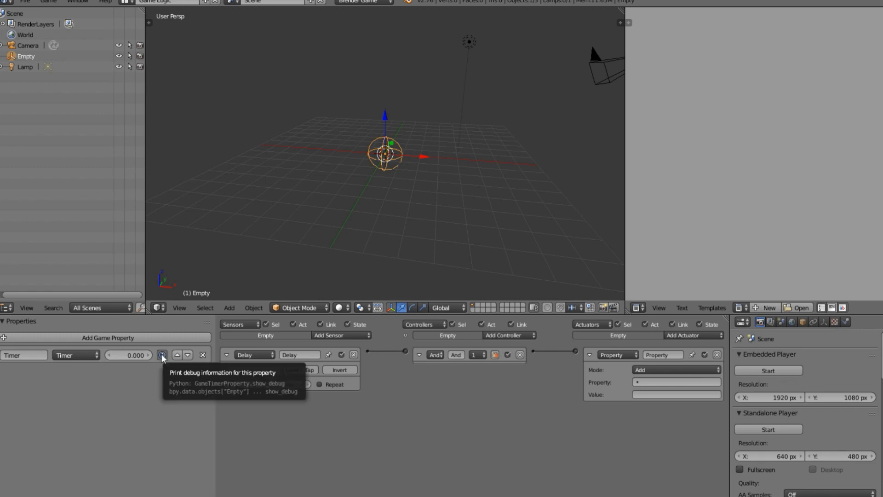
{"action": "left_click", "coordinate": [48, 3]}
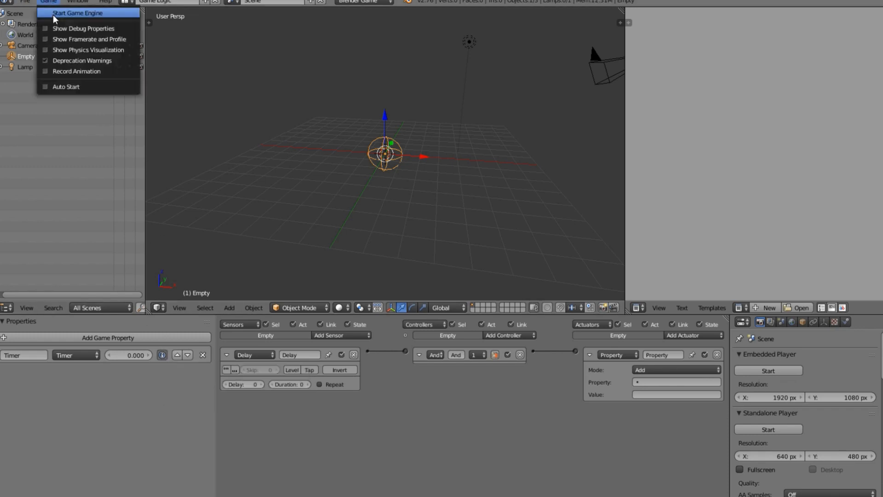
{"action": "mouse_move", "coordinate": [62, 33]}
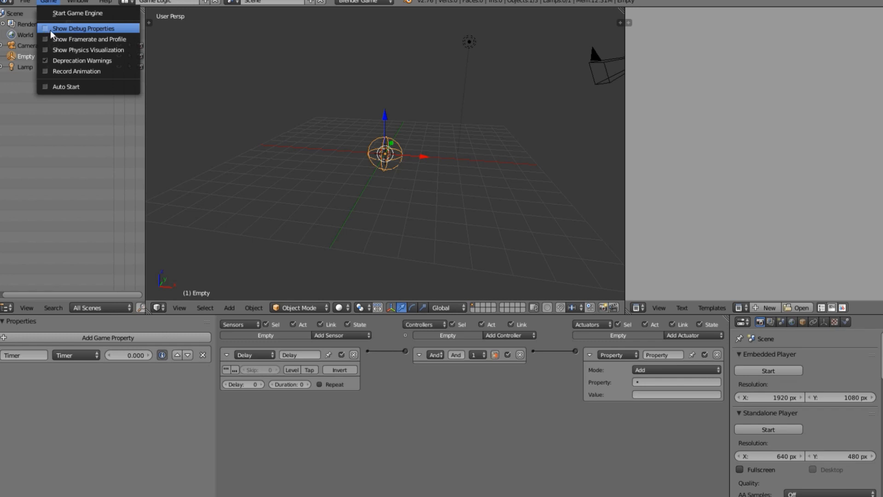
{"action": "left_click", "coordinate": [86, 28]}
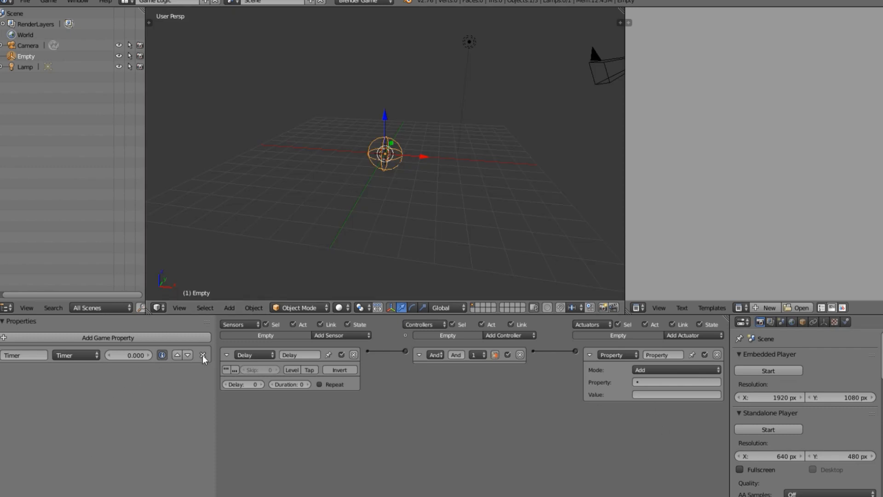
Step: Start setting the Property actuator's target property
{"action": "left_click", "coordinate": [203, 355]}
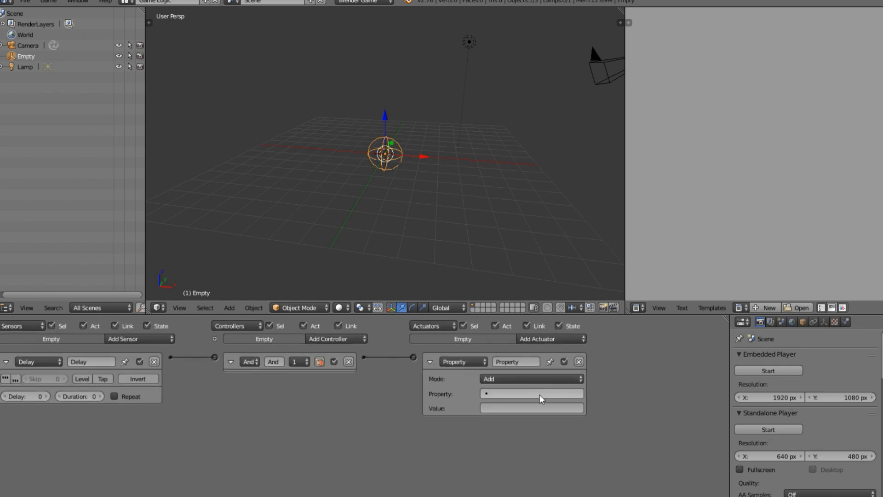
{"action": "mouse_move", "coordinate": [533, 418]}
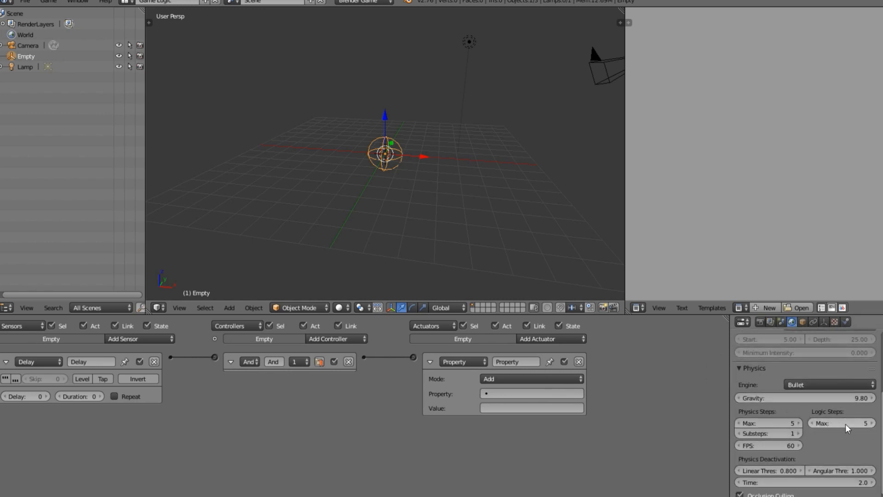
{"action": "mouse_move", "coordinate": [846, 429]}
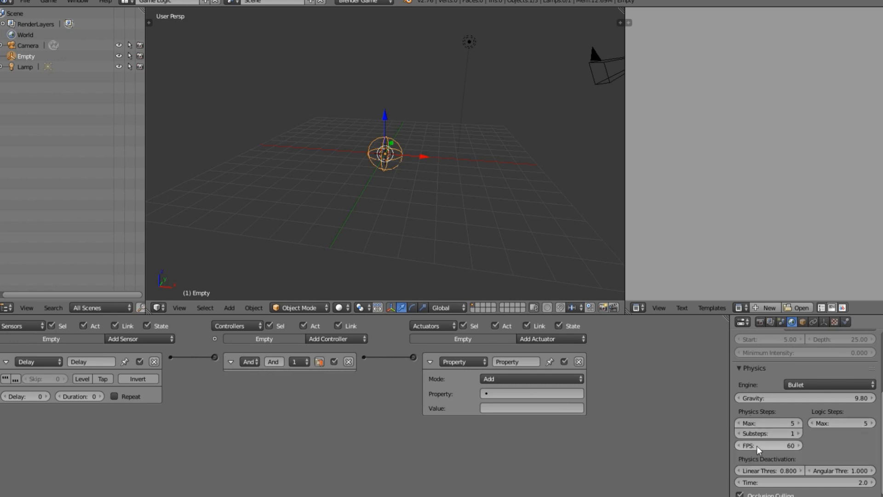
{"action": "mouse_move", "coordinate": [779, 452]}
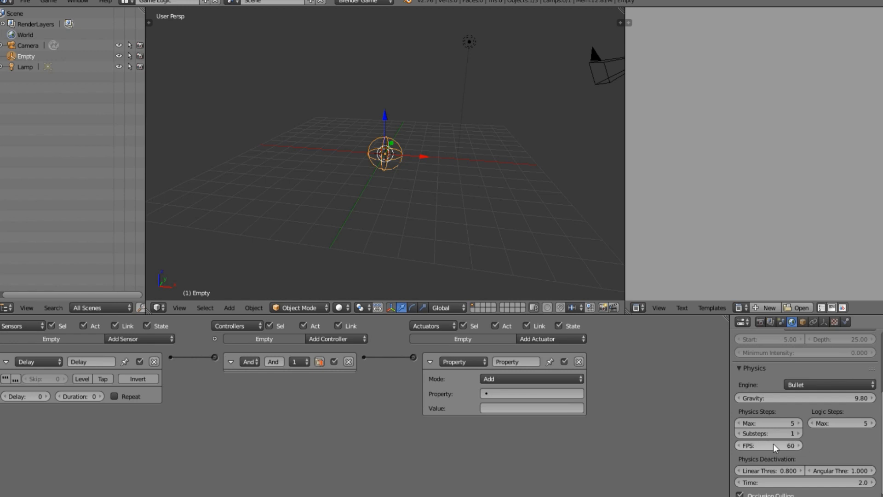
{"action": "mouse_move", "coordinate": [832, 435]}
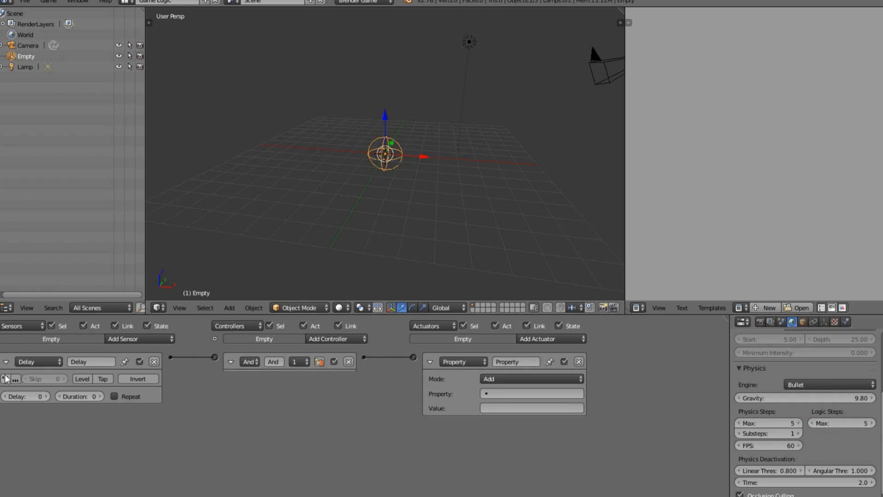
Step: Set the Delay sensor to 5 with Repeat on and add an Integer property named Timer
{"action": "left_click", "coordinate": [23, 396]}
{"action": "type", "text": "5"}
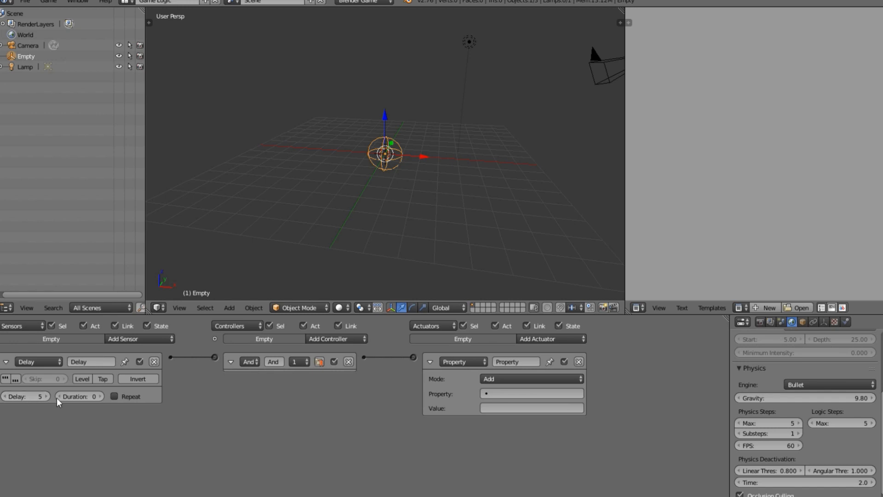
{"action": "left_click", "coordinate": [115, 396]}
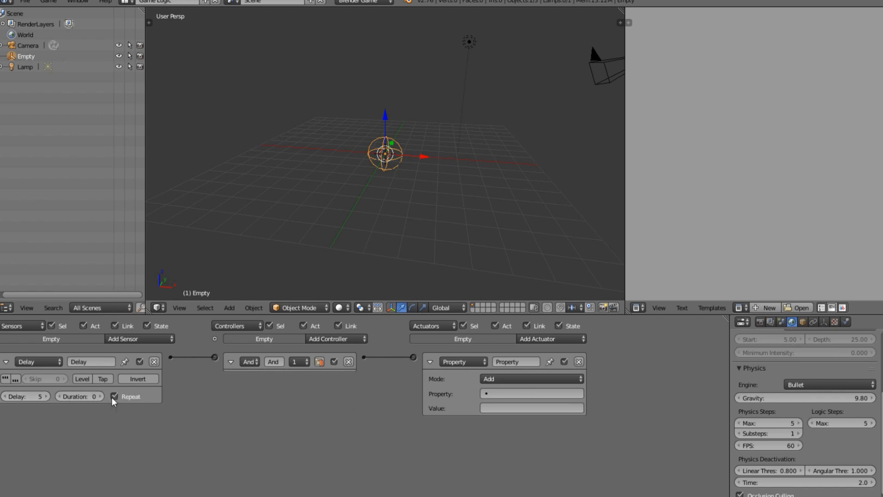
{"action": "left_click", "coordinate": [531, 393]}
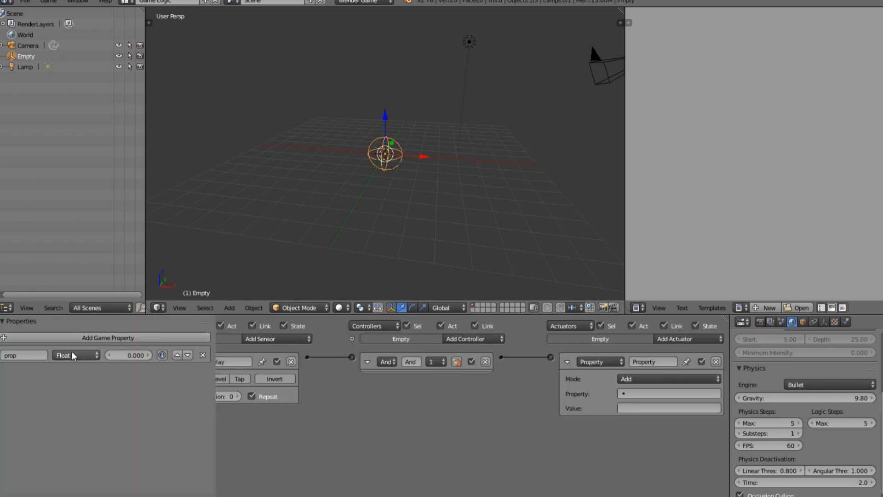
{"action": "left_click", "coordinate": [76, 355]}
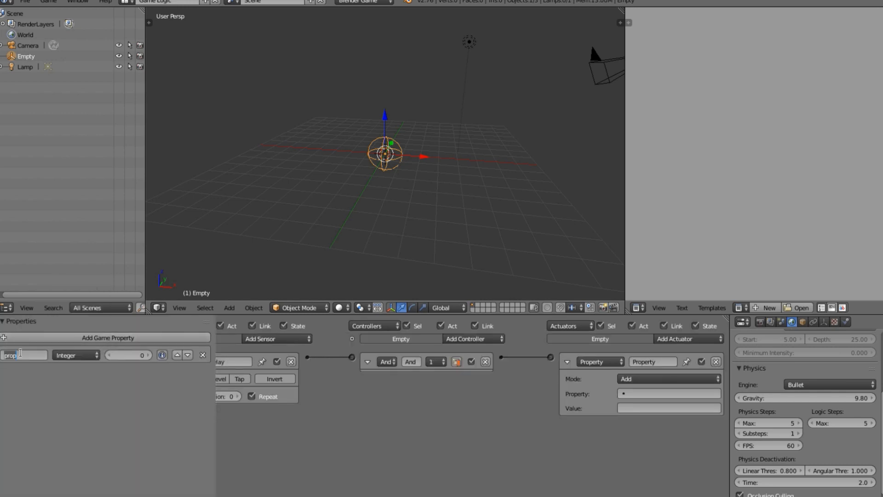
{"action": "type", "text": "Timer"}
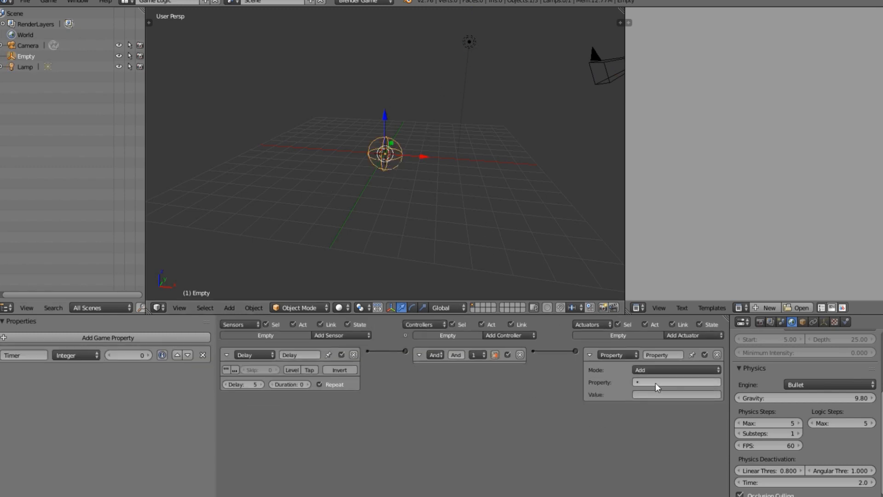
Step: Make the Property actuator add 1 to Timer and enable Show Debug Properties
{"action": "left_click", "coordinate": [677, 382]}
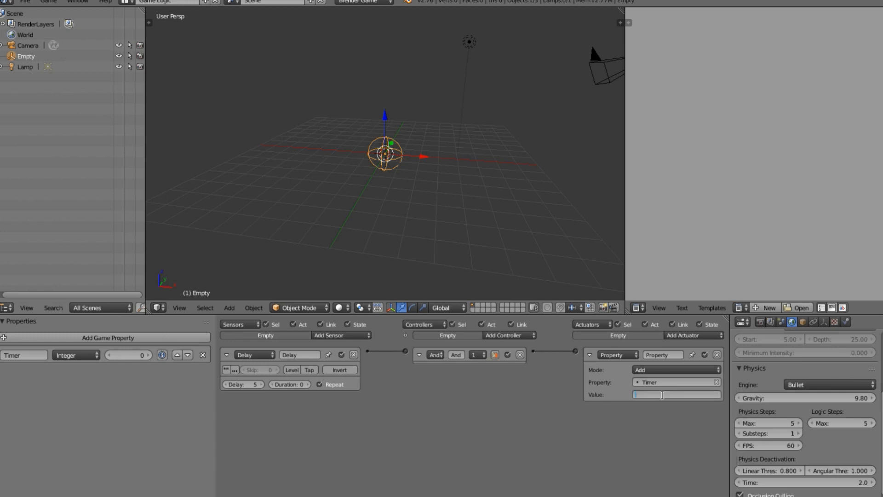
{"action": "type", "text": "1"}
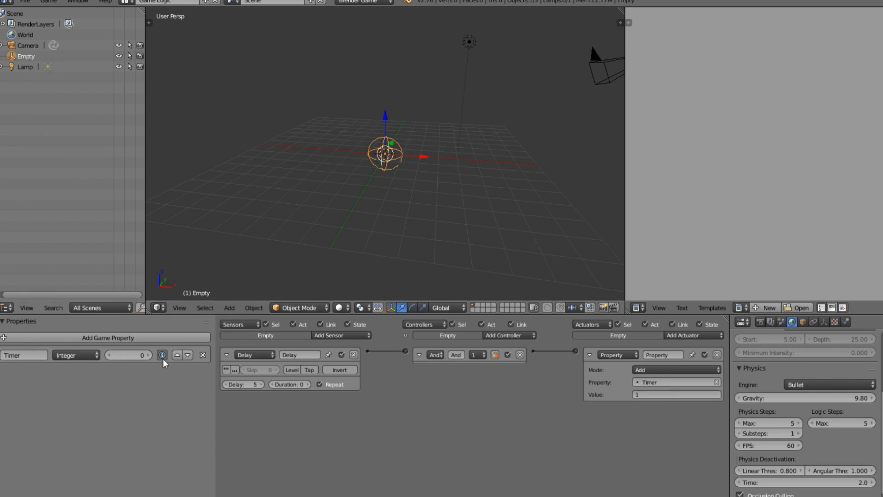
{"action": "mouse_move", "coordinate": [162, 355]}
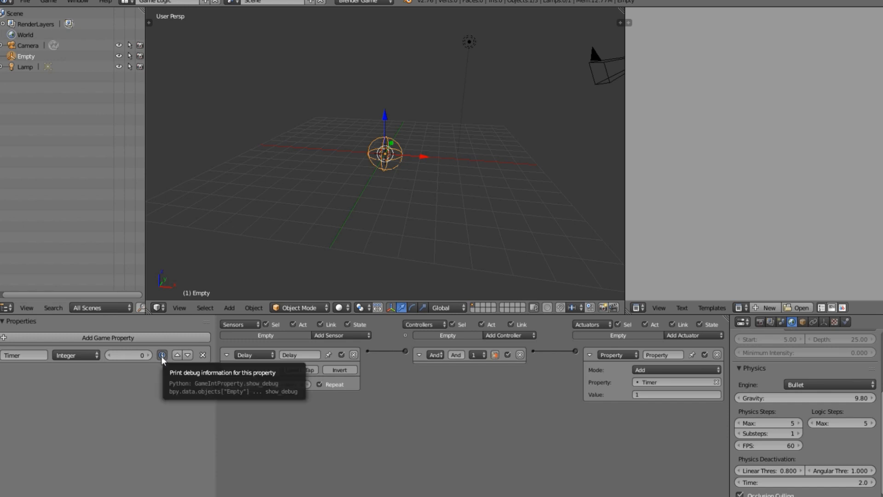
{"action": "left_click", "coordinate": [46, 1]}
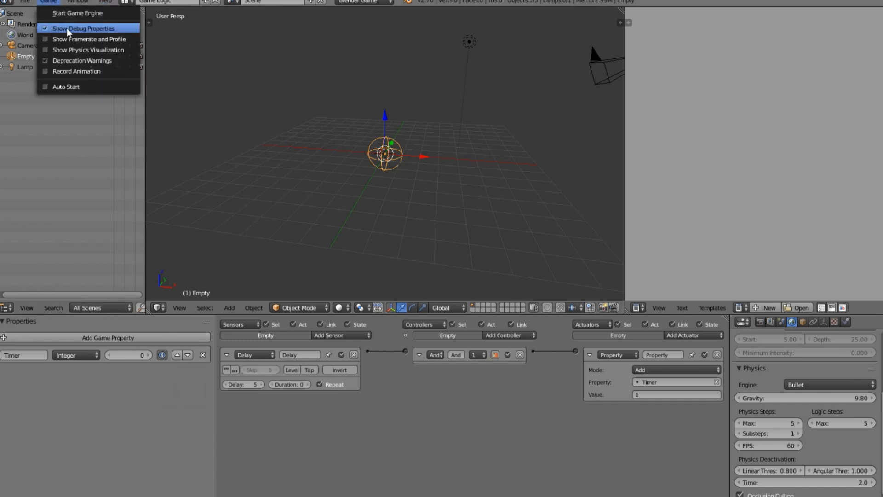
{"action": "left_click", "coordinate": [82, 28]}
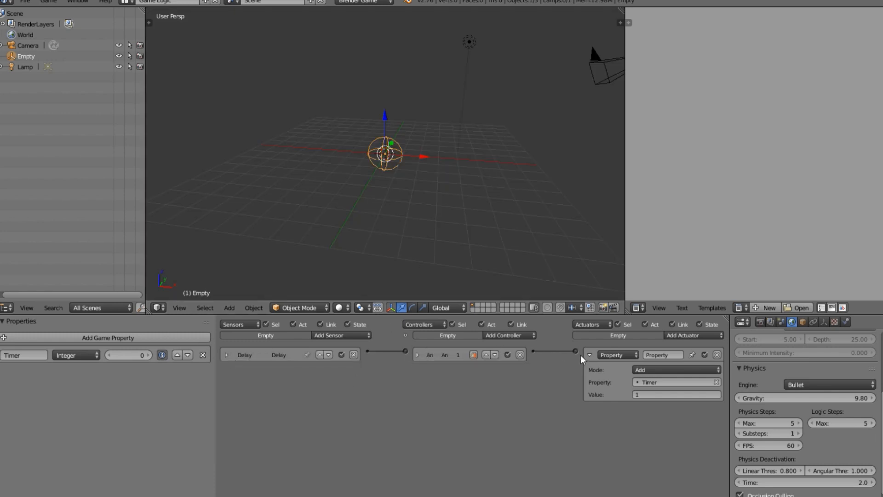
Step: Collapse the Property actuator and link a new Message actuator with subject Update
{"action": "left_click", "coordinate": [590, 354]}
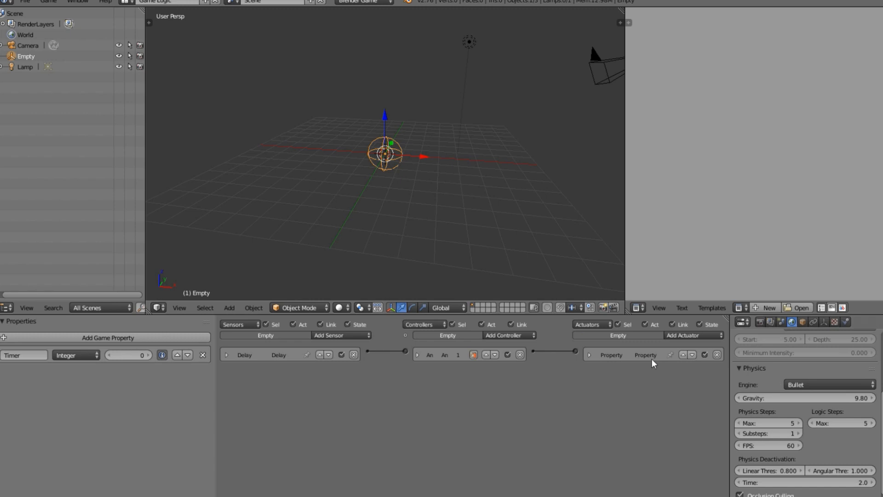
{"action": "mouse_move", "coordinate": [635, 358]}
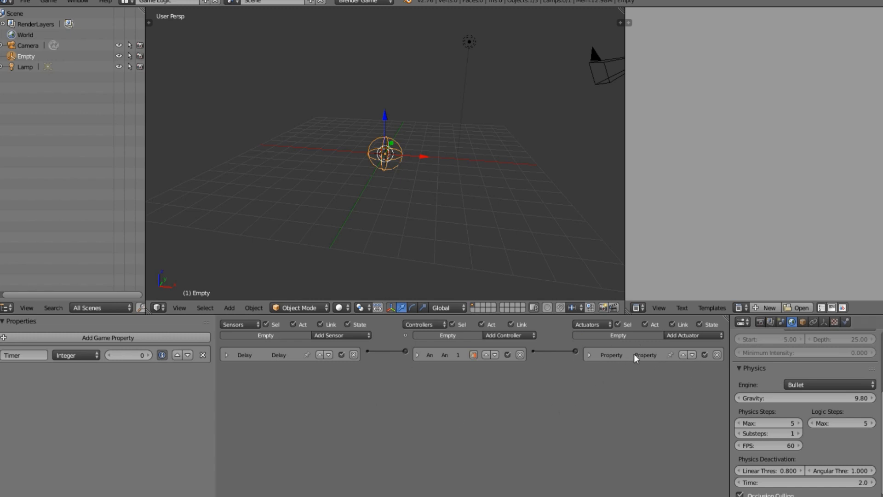
{"action": "left_click", "coordinate": [693, 335]}
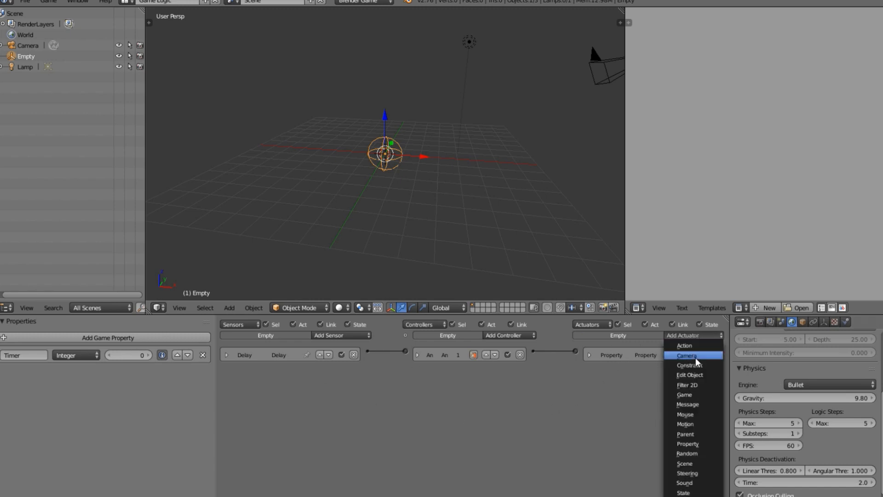
{"action": "mouse_move", "coordinate": [693, 405]}
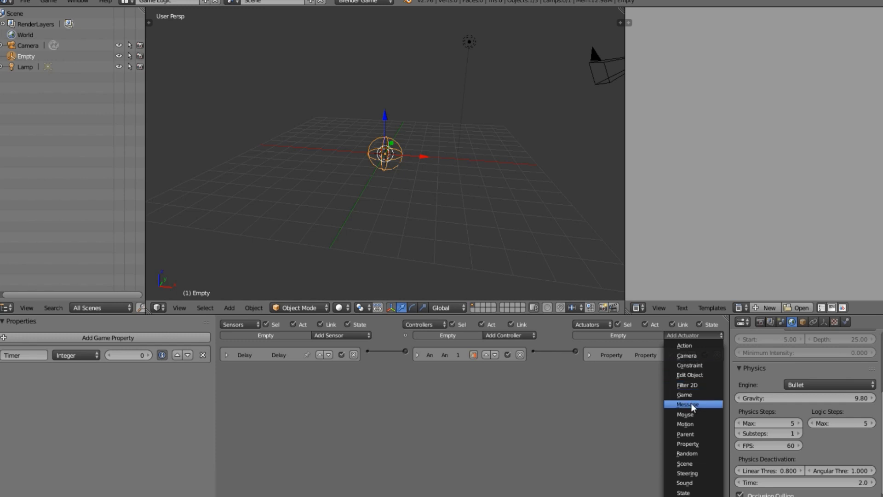
{"action": "mouse_move", "coordinate": [687, 404]}
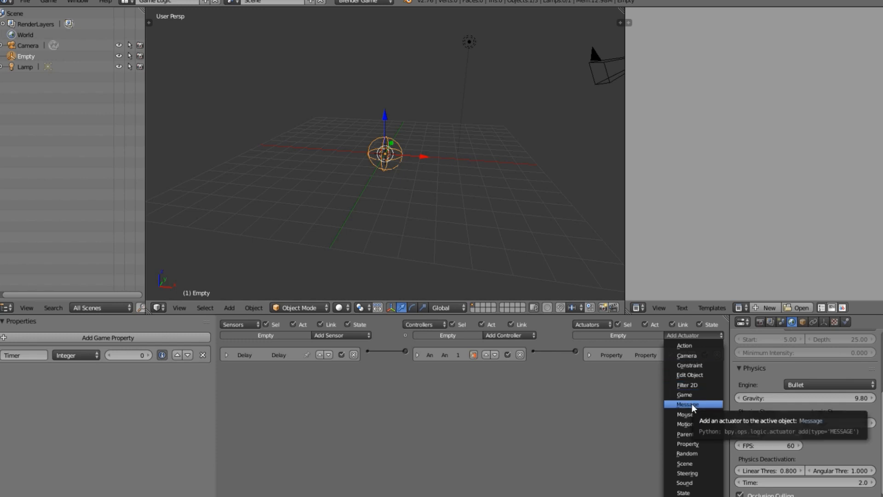
{"action": "left_click", "coordinate": [687, 404]}
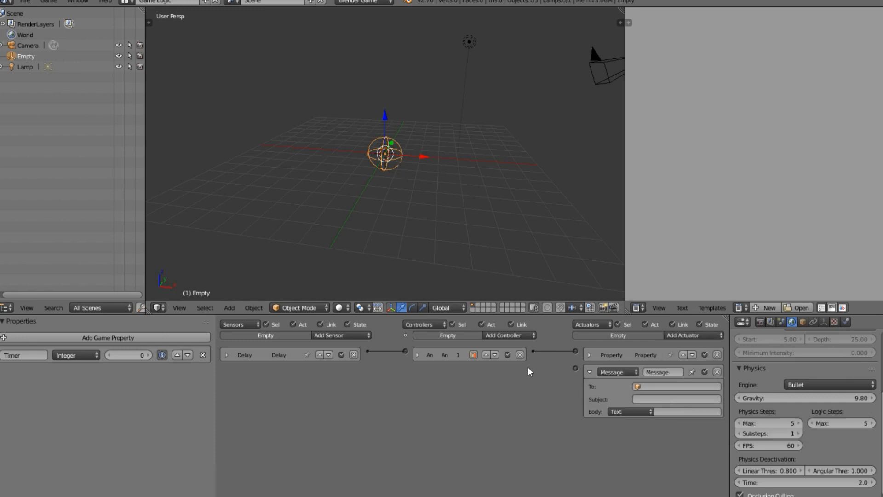
{"action": "left_click_drag", "start_coordinate": [574, 353], "coordinate": [575, 371]}
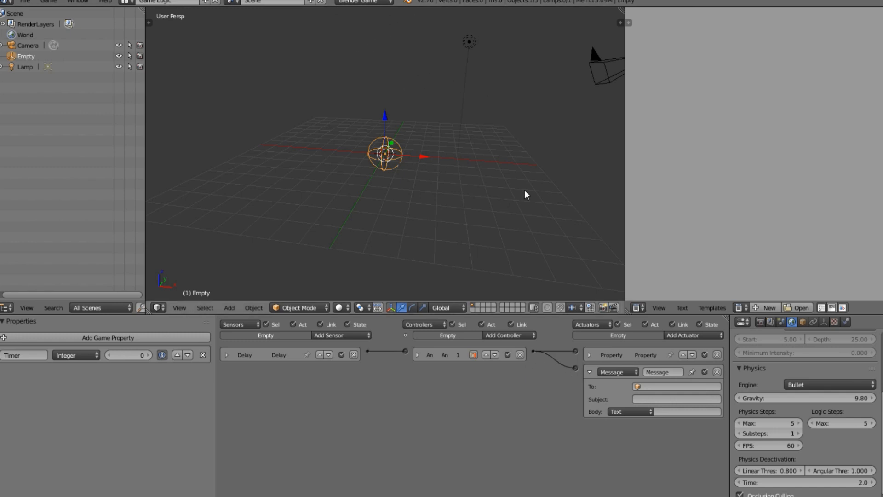
{"action": "mouse_move", "coordinate": [655, 404]}
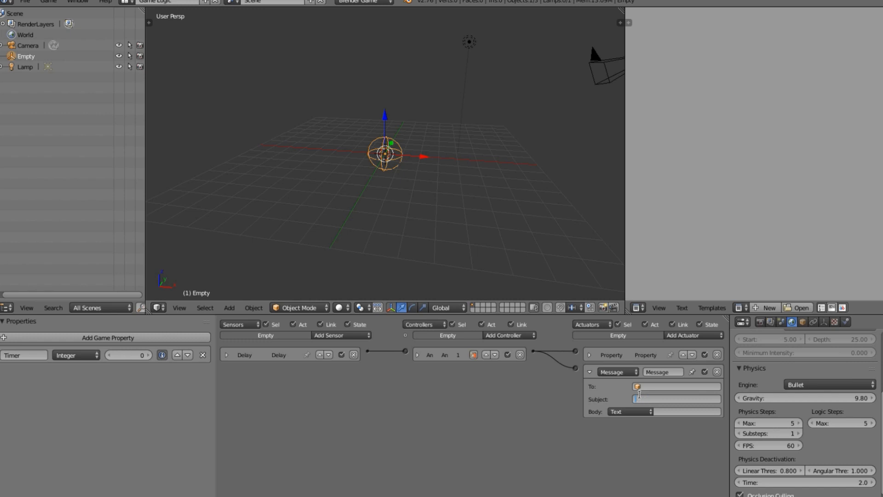
{"action": "type", "text": "Update"}
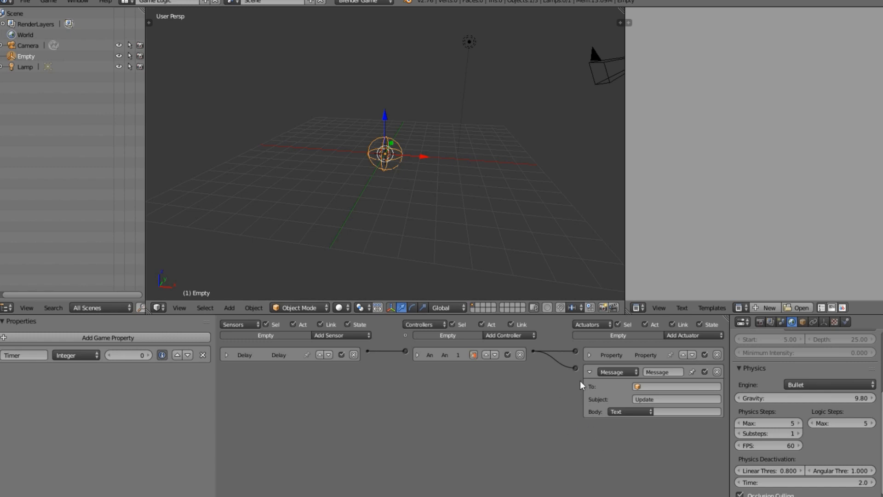
{"action": "left_click", "coordinate": [589, 372]}
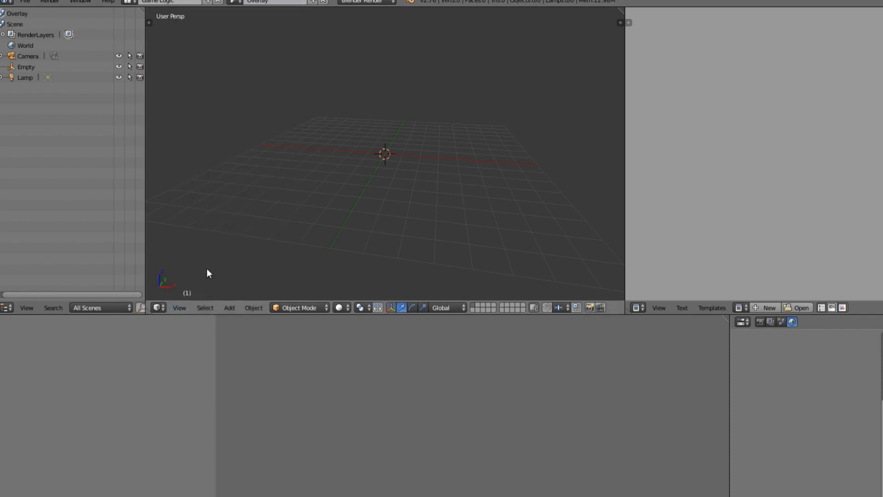
{"action": "mouse_move", "coordinate": [349, 178]}
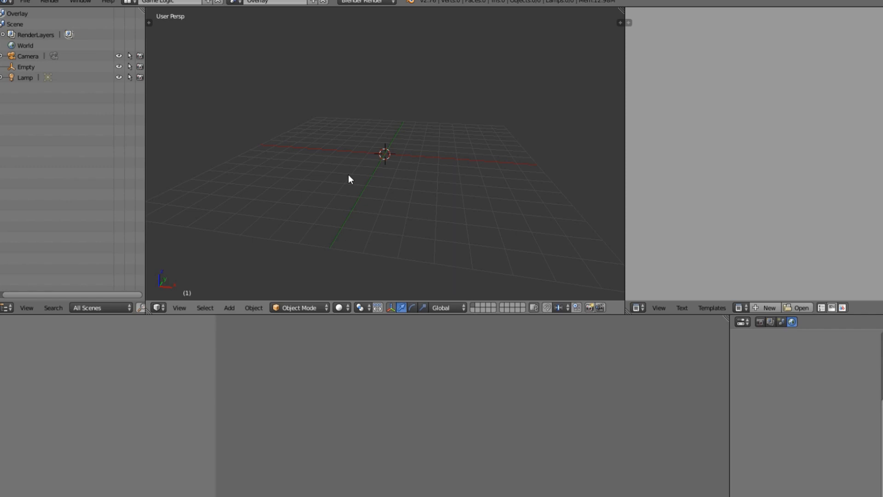
Step: Switch to the Overlay scene and add a Text object
{"action": "left_click", "coordinate": [230, 308]}
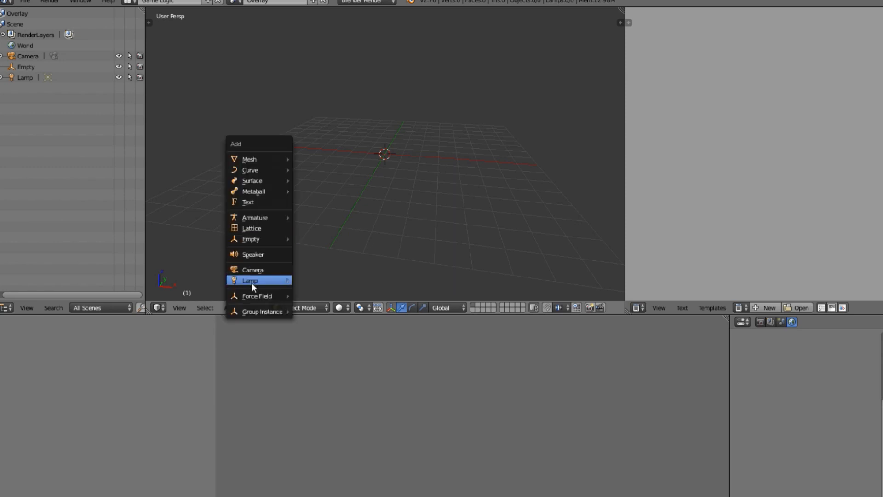
{"action": "left_click", "coordinate": [252, 270]}
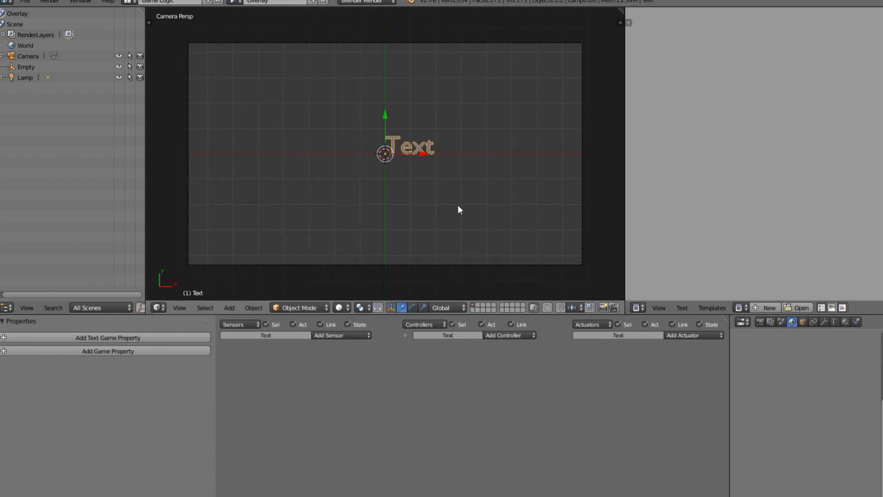
Step: Move the text to the frame's top-left, add a Text game property, and use Blender Game
{"action": "left_click_drag", "start_coordinate": [406, 146], "coordinate": [222, 59]}
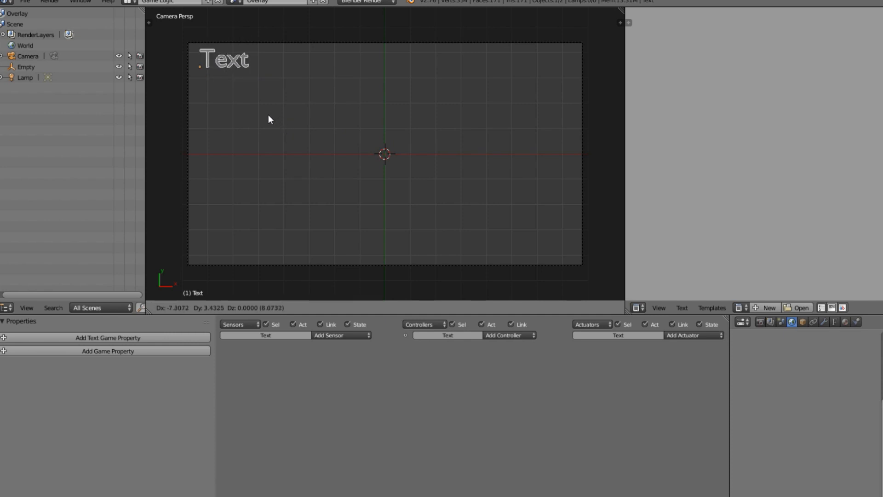
{"action": "left_click", "coordinate": [220, 60]}
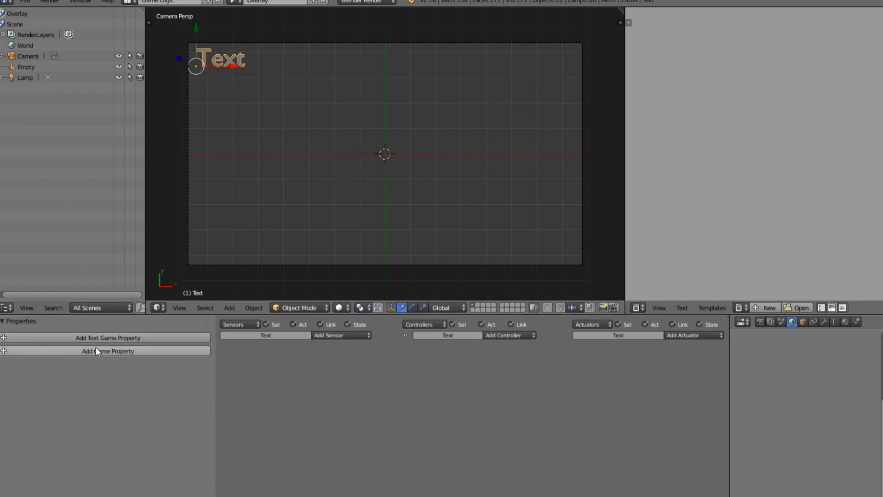
{"action": "mouse_move", "coordinate": [109, 338]}
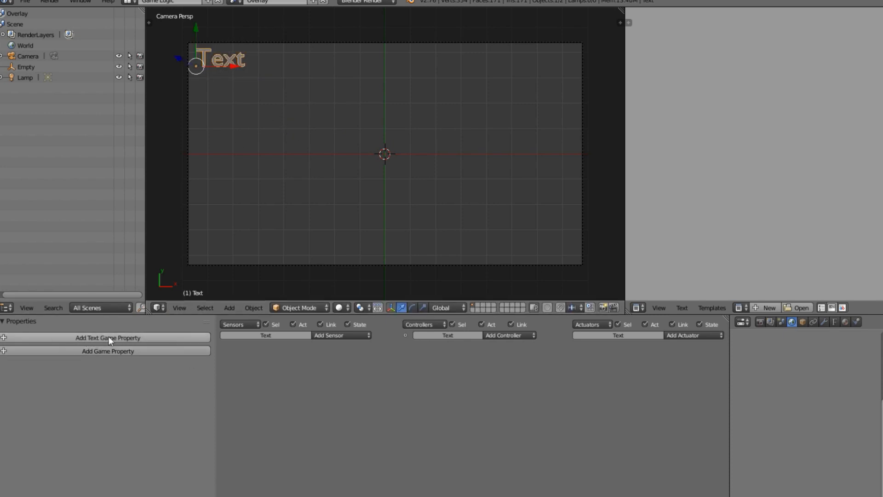
{"action": "left_click", "coordinate": [108, 338]}
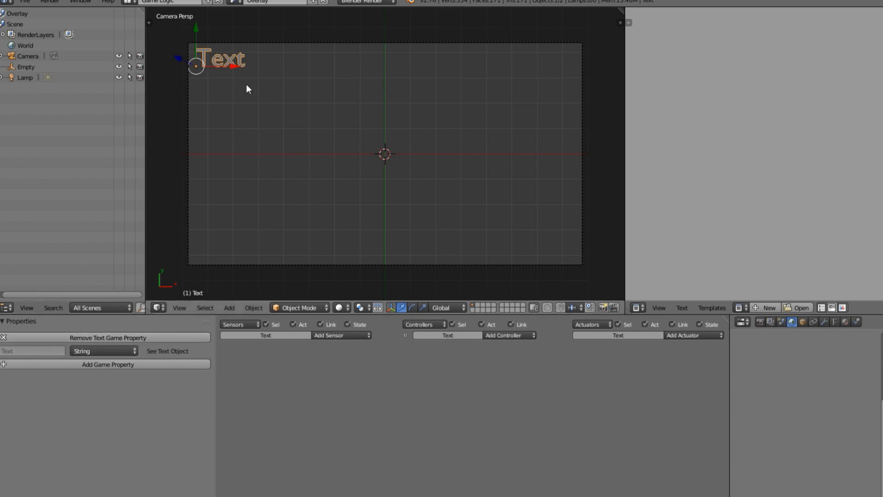
{"action": "mouse_move", "coordinate": [255, 73]}
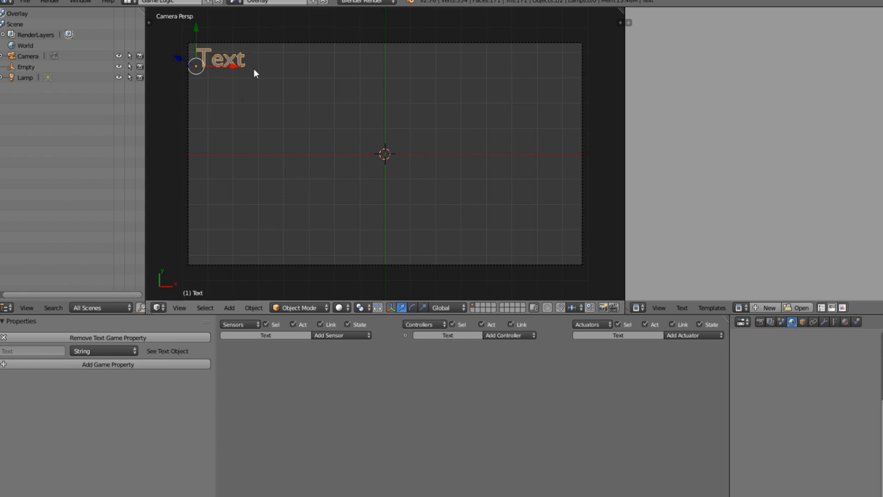
{"action": "mouse_move", "coordinate": [271, 128]}
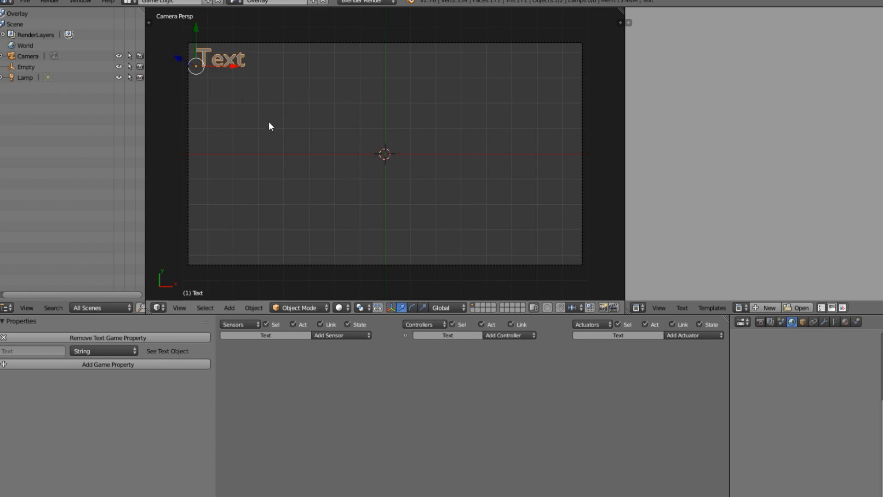
{"action": "mouse_move", "coordinate": [272, 73]}
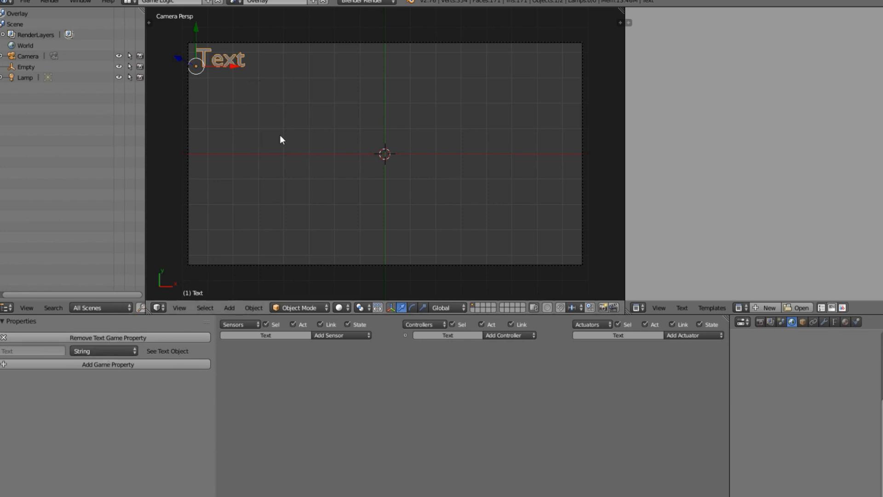
{"action": "left_click", "coordinate": [365, 2]}
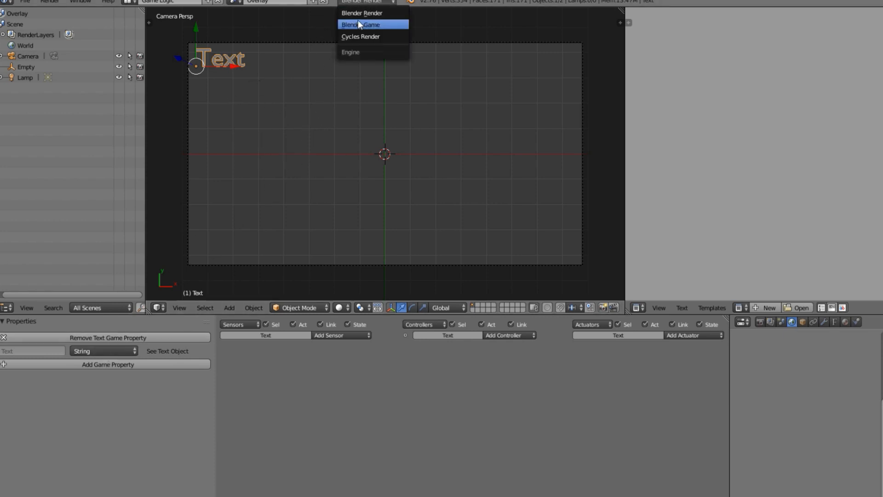
{"action": "left_click", "coordinate": [367, 24]}
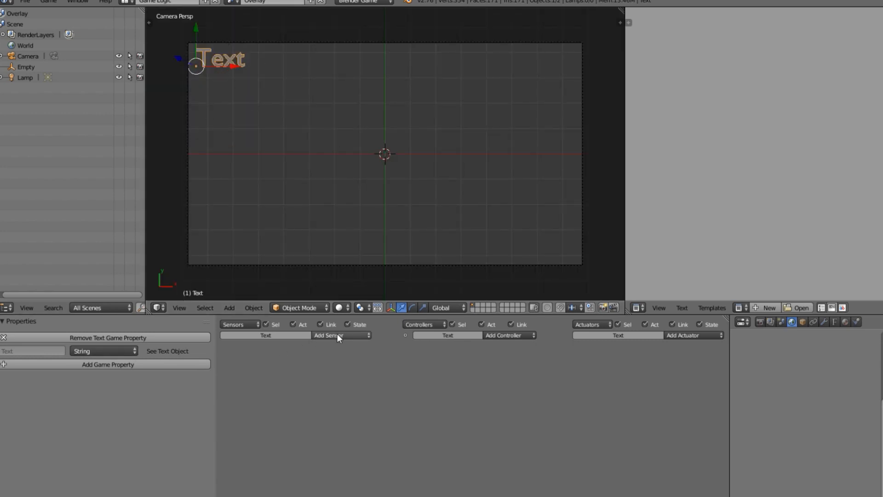
Step: Add a Message sensor with subject Update to the Text object
{"action": "left_click", "coordinate": [340, 335]}
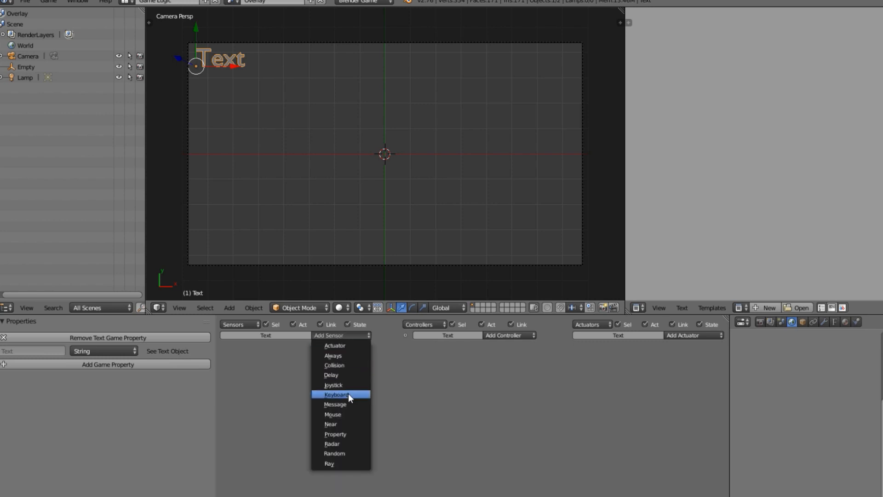
{"action": "left_click", "coordinate": [335, 404]}
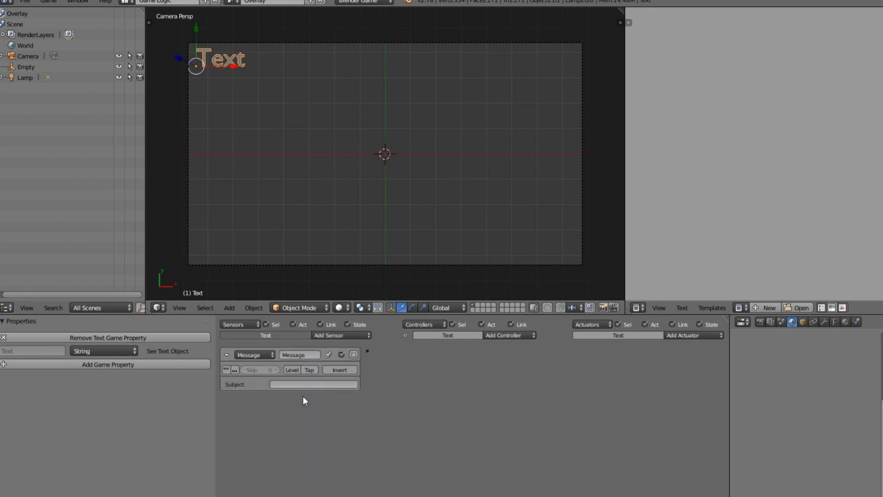
{"action": "type", "text": "Update"}
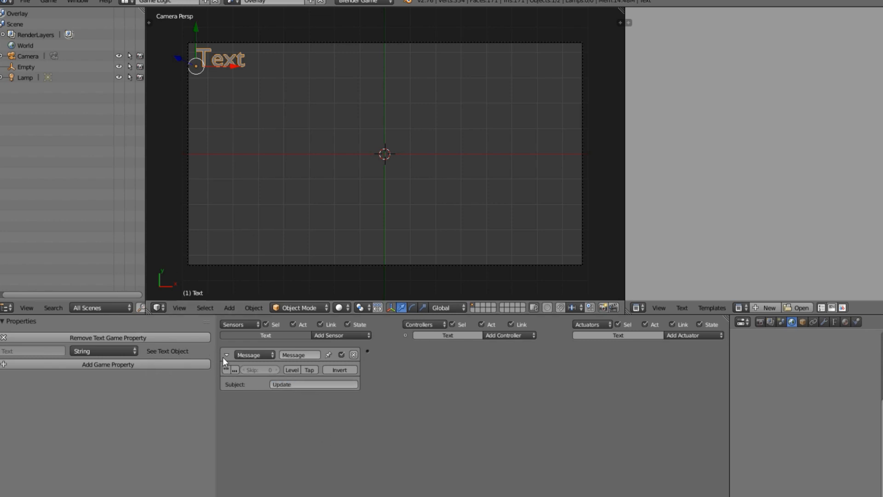
{"action": "left_click", "coordinate": [690, 336]}
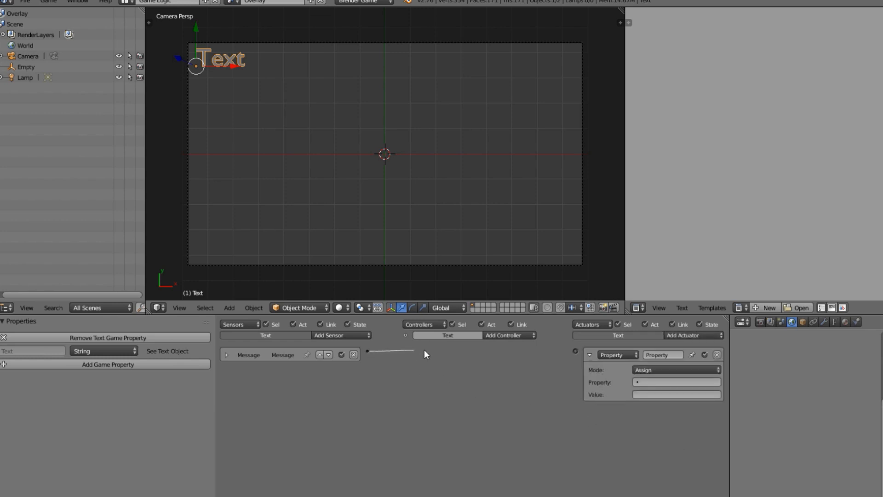
Step: Set the Property actuator to Add with value 1 to the Text property
{"action": "left_click", "coordinate": [677, 370]}
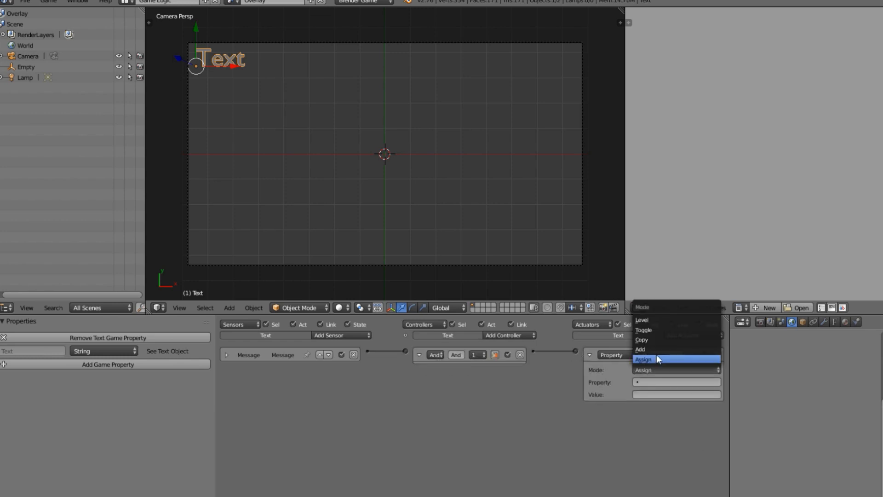
{"action": "left_click", "coordinate": [640, 349]}
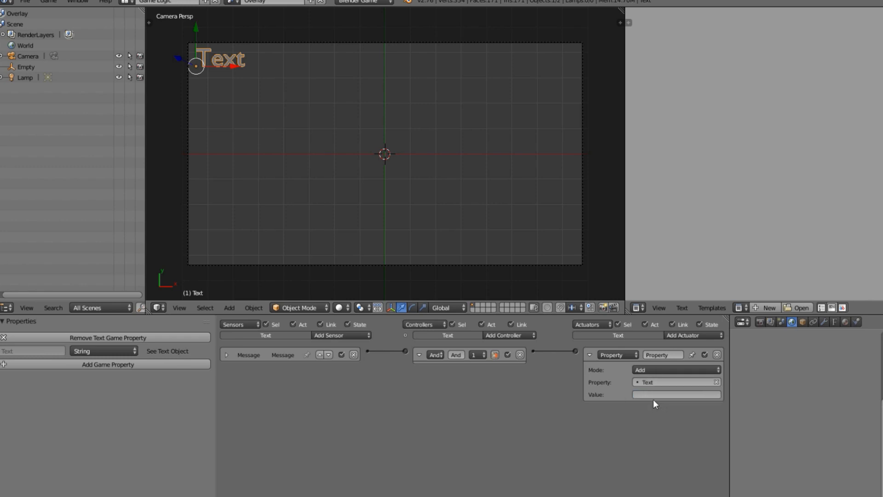
{"action": "type", "text": "1"}
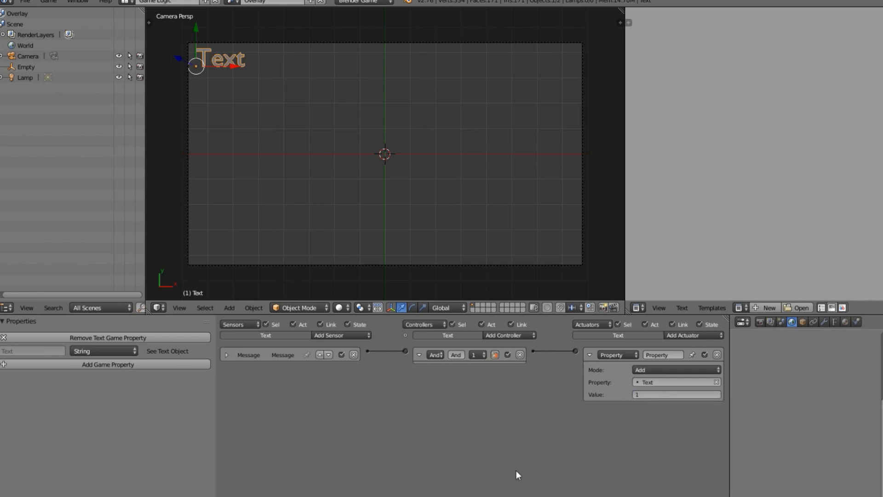
{"action": "mouse_move", "coordinate": [105, 367]}
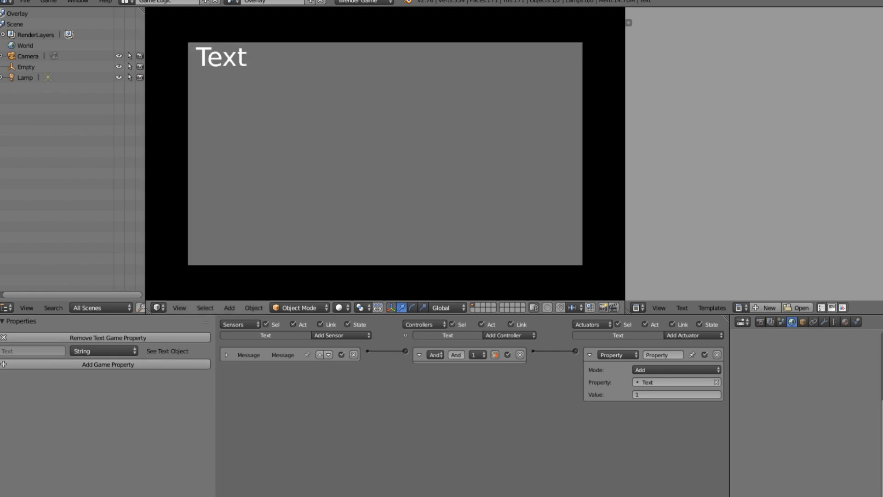
{"action": "left_click", "coordinate": [241, 5]}
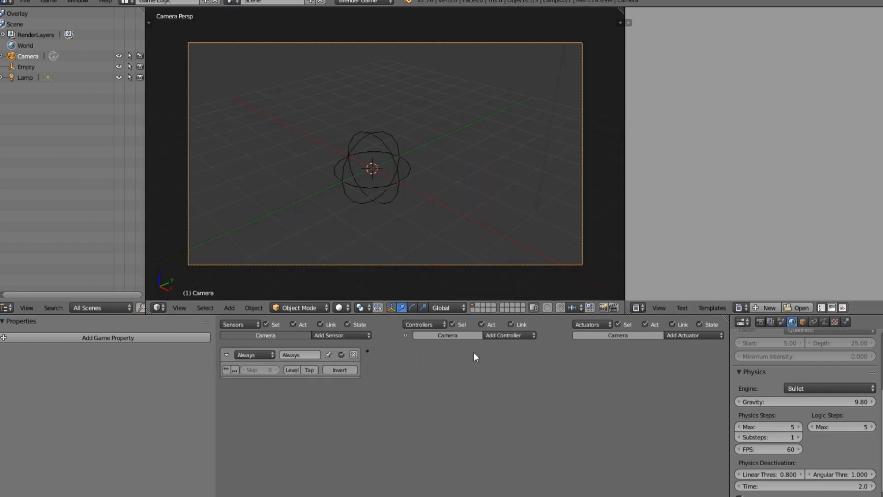
Step: Give the Camera a controller and a Scene actuator adding 'Overlay' as an overlay scene
{"action": "left_click", "coordinate": [690, 336]}
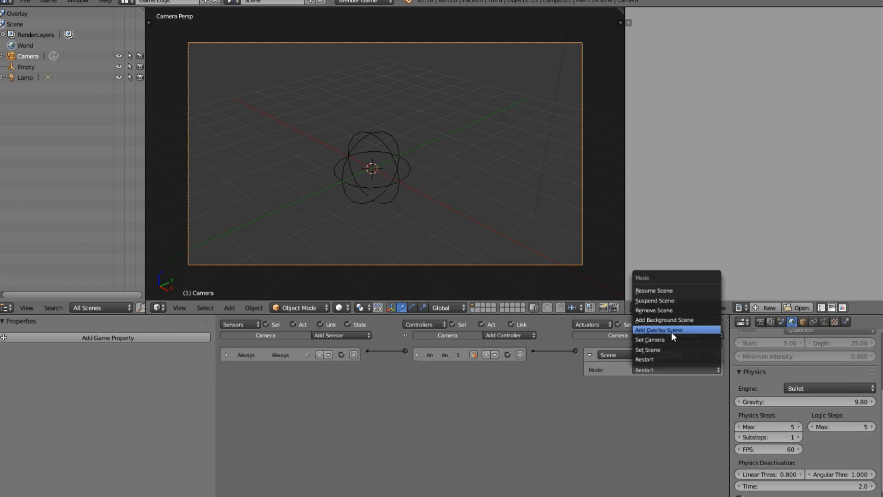
{"action": "left_click", "coordinate": [659, 330]}
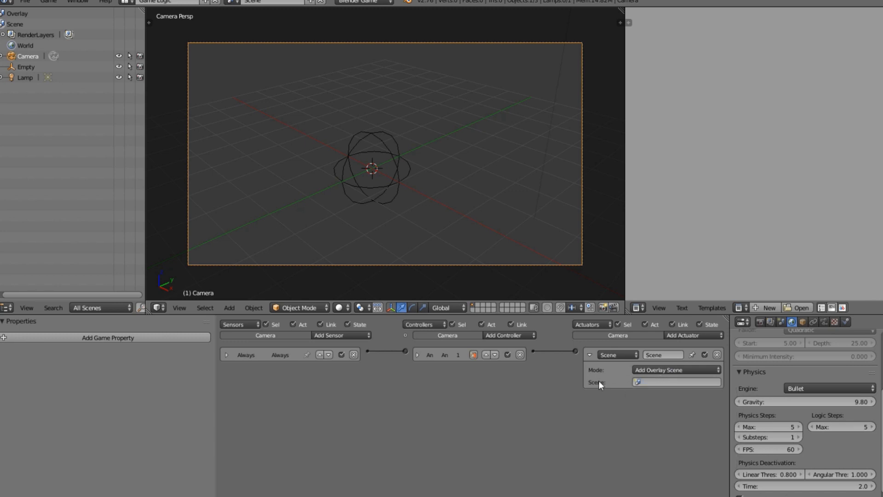
{"action": "mouse_move", "coordinate": [640, 398]}
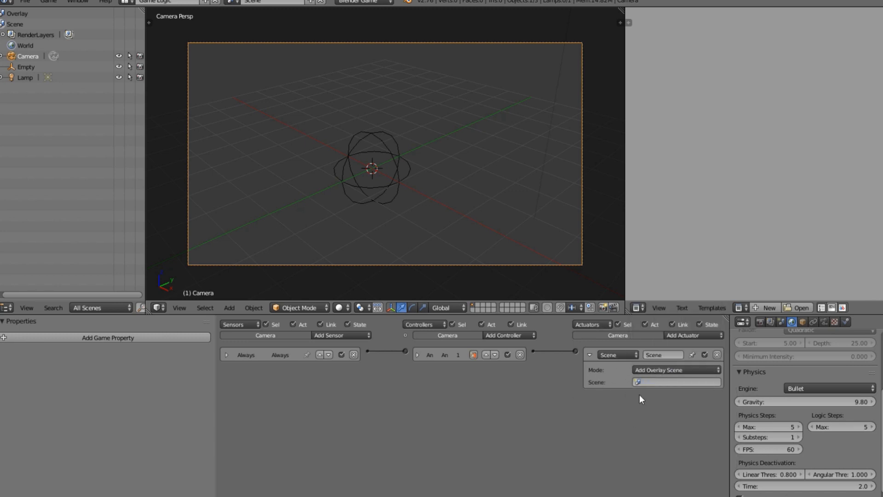
{"action": "left_click", "coordinate": [676, 370]}
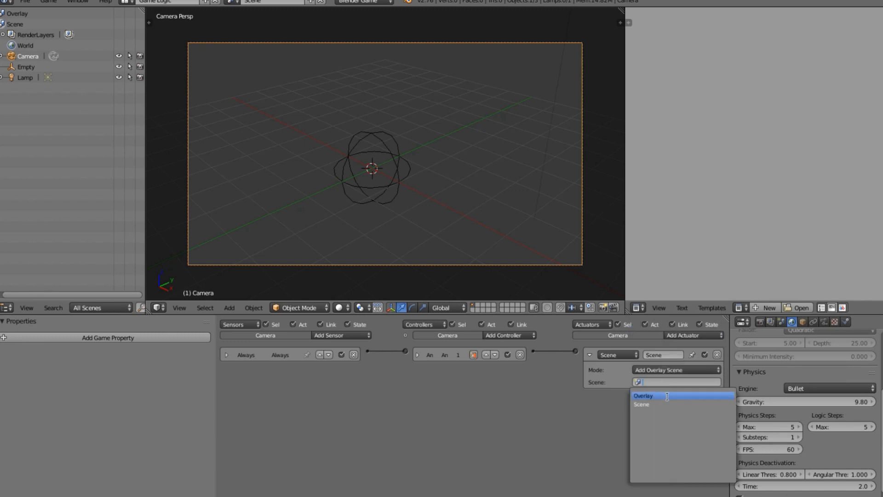
{"action": "left_click", "coordinate": [644, 395]}
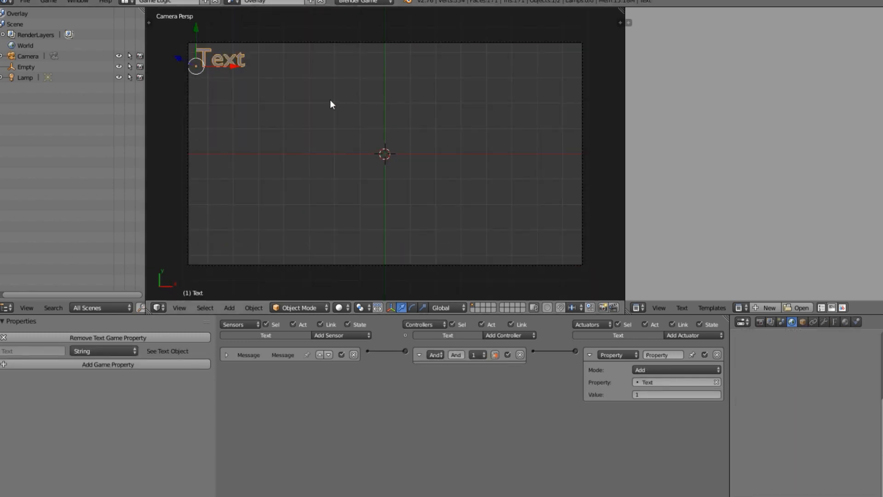
{"action": "mouse_move", "coordinate": [312, 128]}
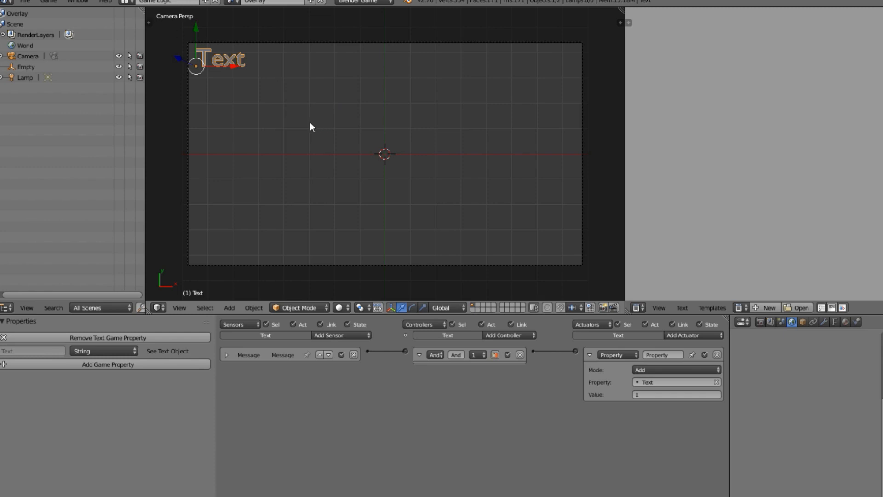
Step: Make the Text property an Integer with its actuator adding -1, then switch to Scene
{"action": "left_click", "coordinate": [103, 351]}
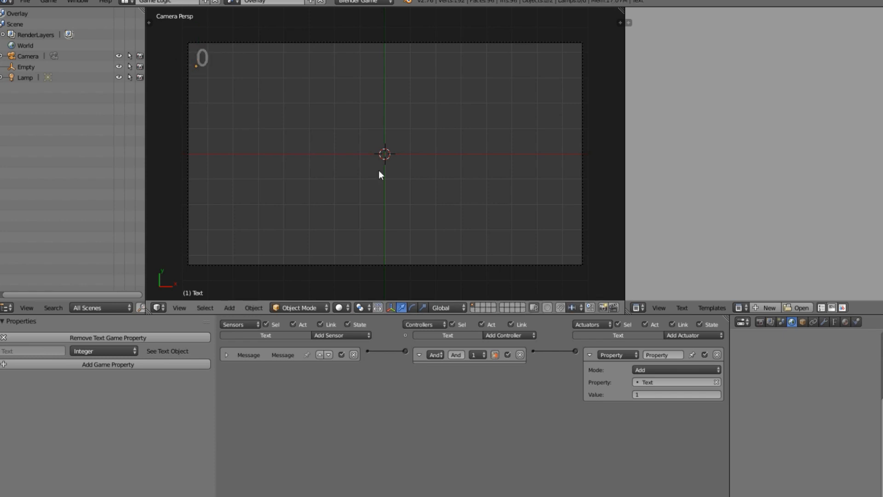
{"action": "mouse_move", "coordinate": [405, 103]}
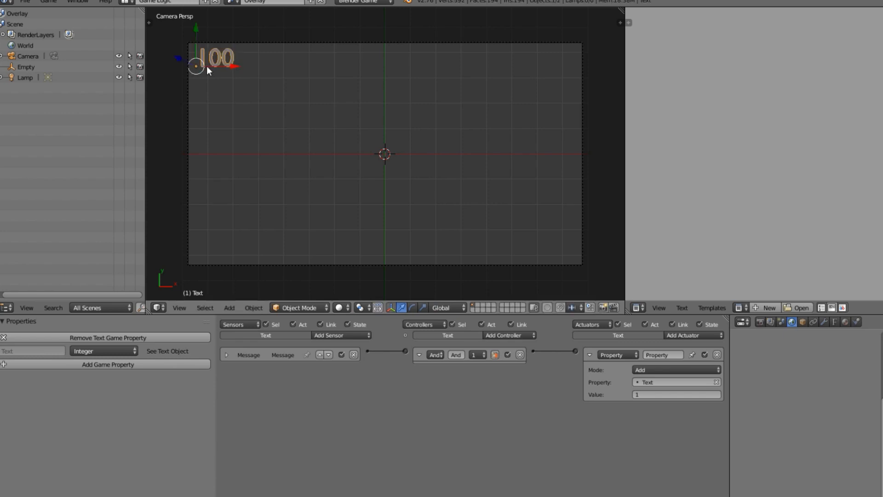
{"action": "left_click", "coordinate": [676, 395]}
{"action": "type", "text": "-1"}
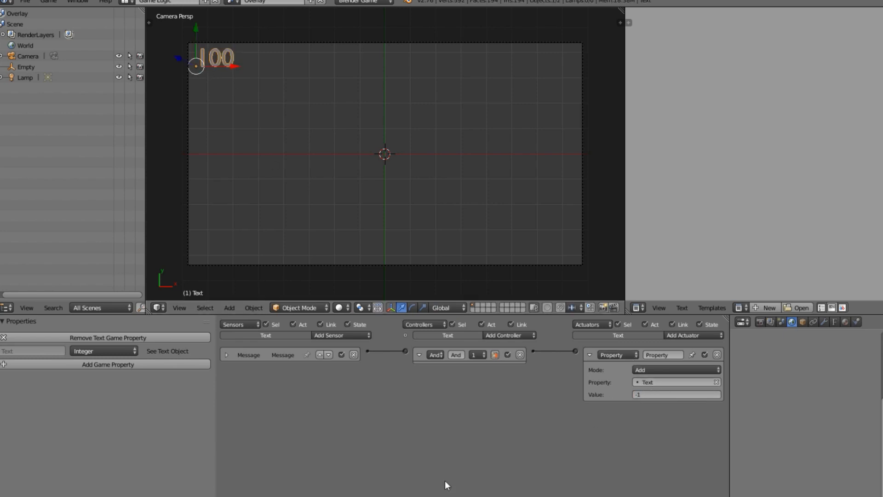
{"action": "left_click", "coordinate": [262, 2]}
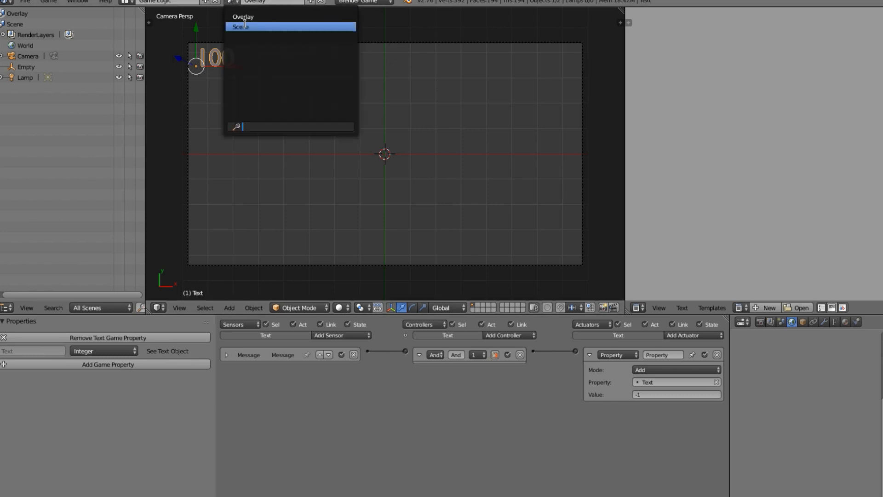
{"action": "left_click", "coordinate": [241, 26]}
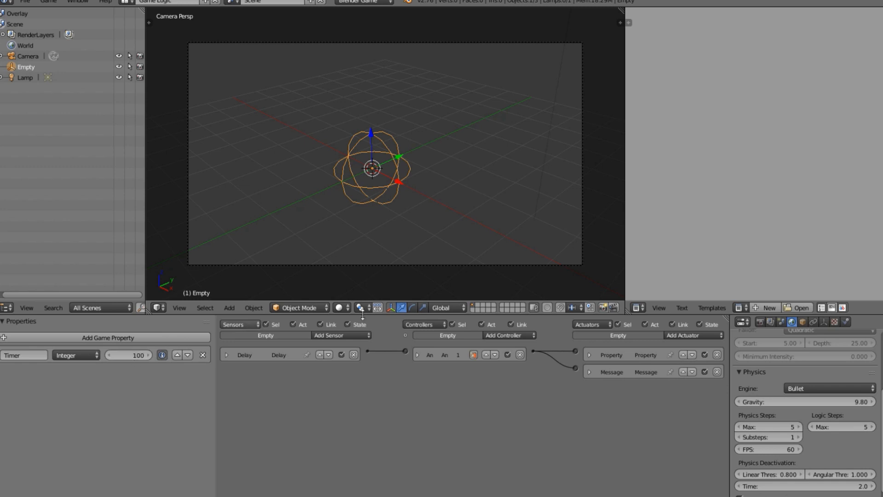
{"action": "mouse_move", "coordinate": [650, 349]}
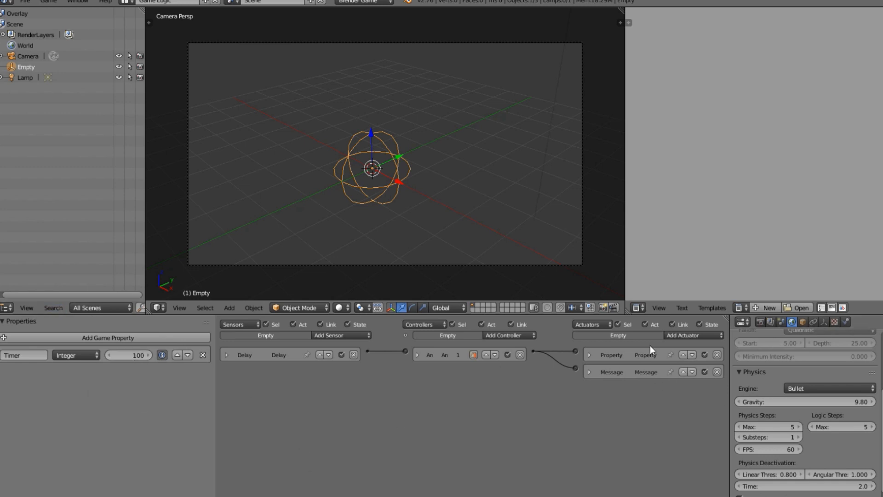
Step: On the Empty, add a Timer-equals-0 sensor and a Game actuator set to Quit Game
{"action": "left_click", "coordinate": [589, 354]}
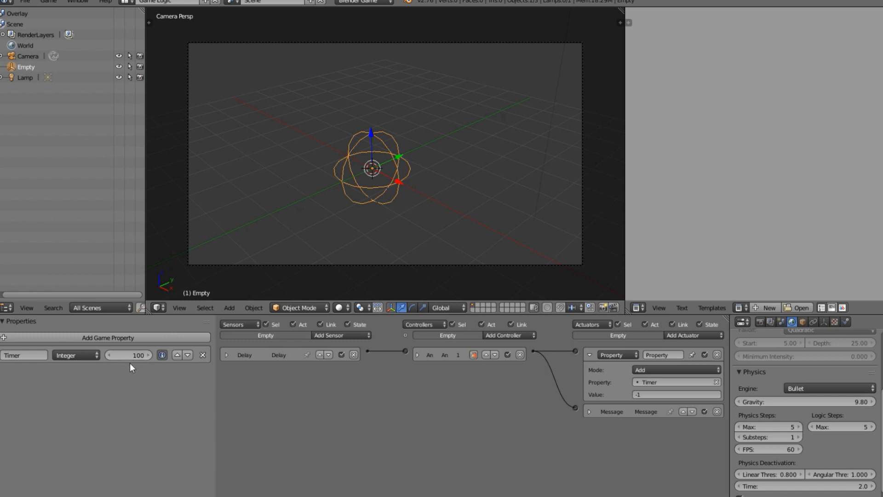
{"action": "mouse_move", "coordinate": [365, 223]}
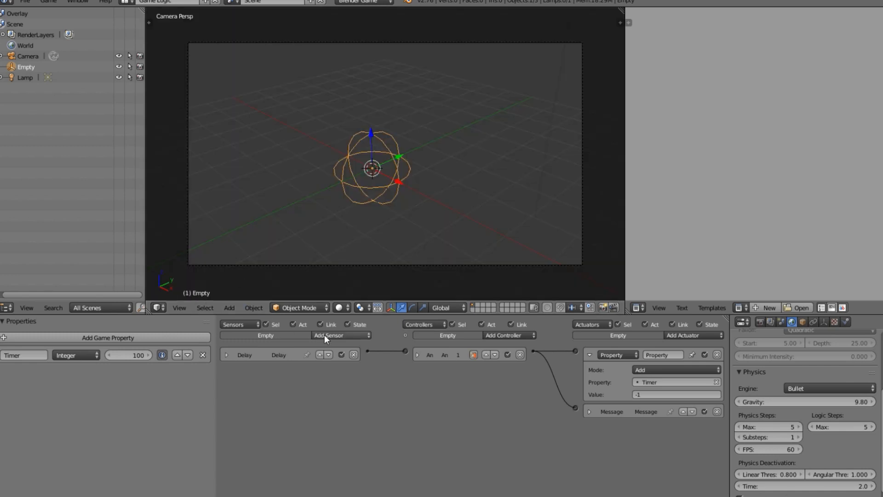
{"action": "left_click", "coordinate": [341, 335]}
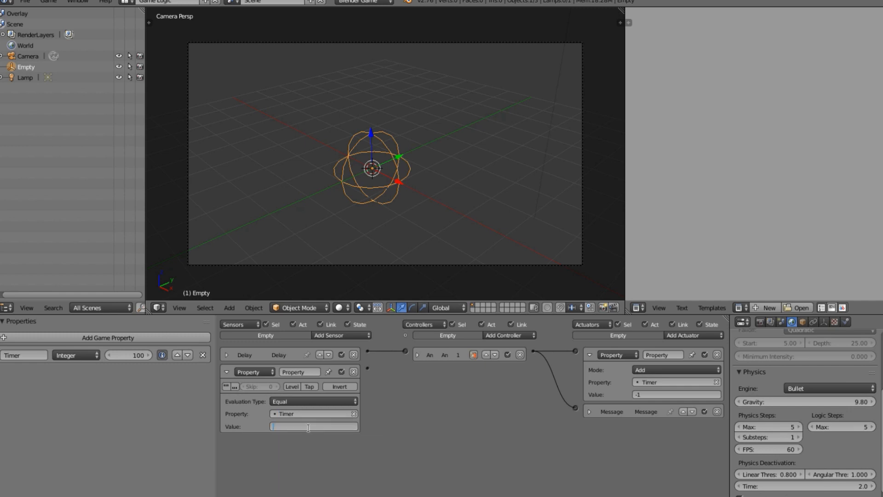
{"action": "left_click", "coordinate": [694, 336]}
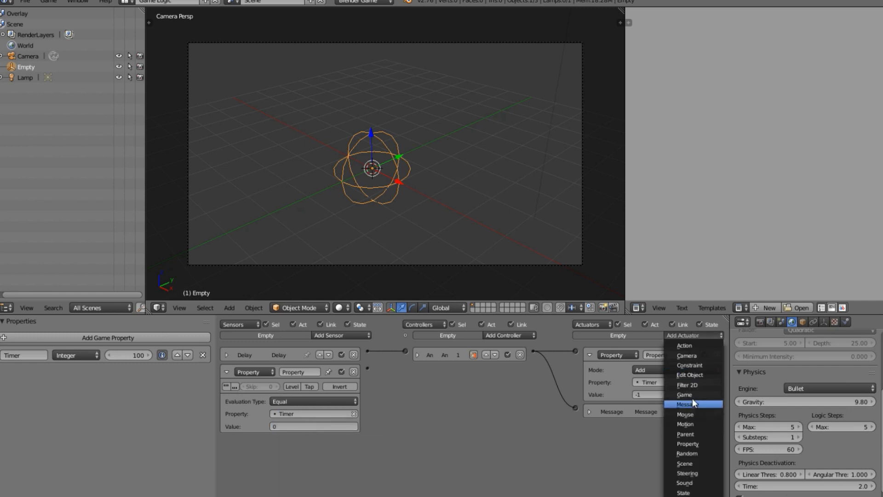
{"action": "left_click", "coordinate": [685, 404]}
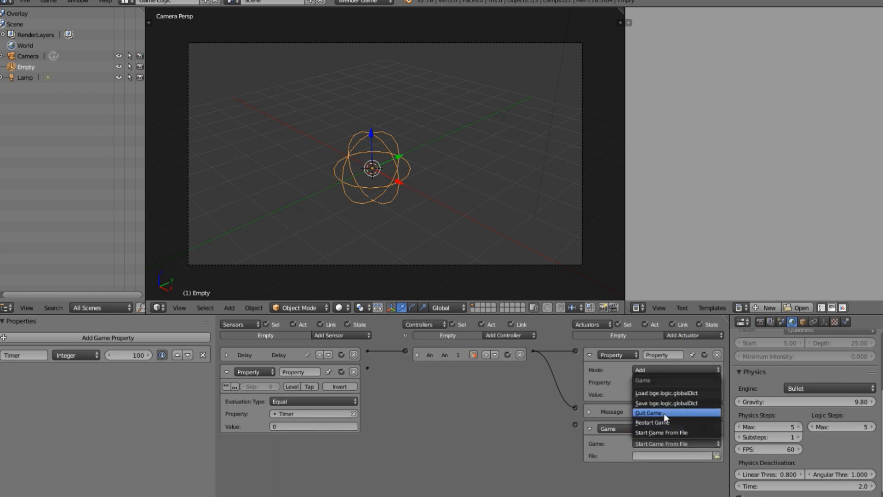
{"action": "left_click", "coordinate": [649, 412]}
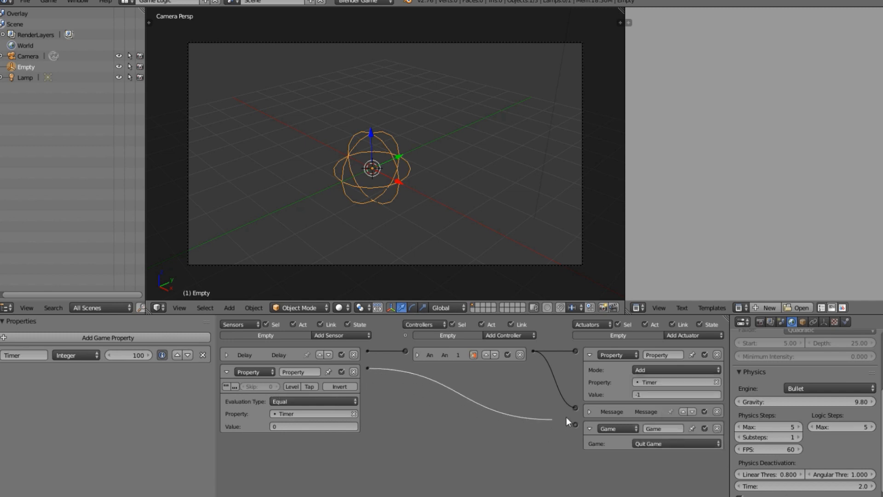